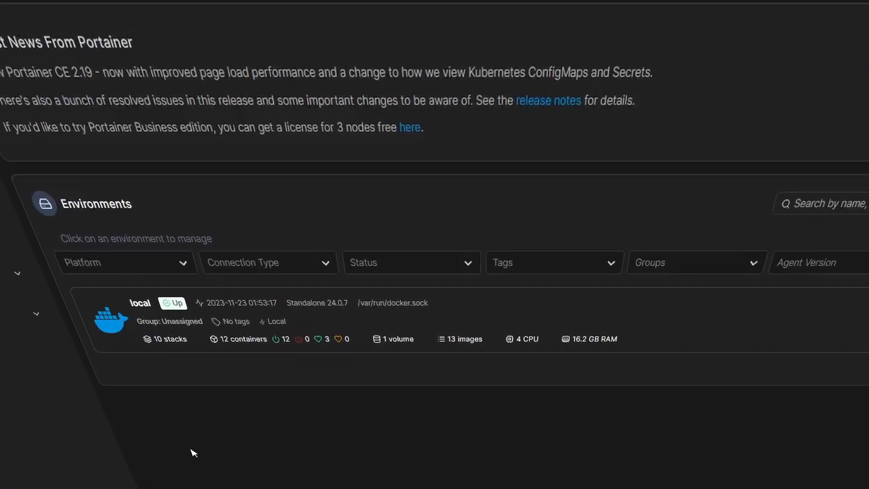
# - Show the container list of Portainer's local Docker environment
pyautogui.click(139, 302)
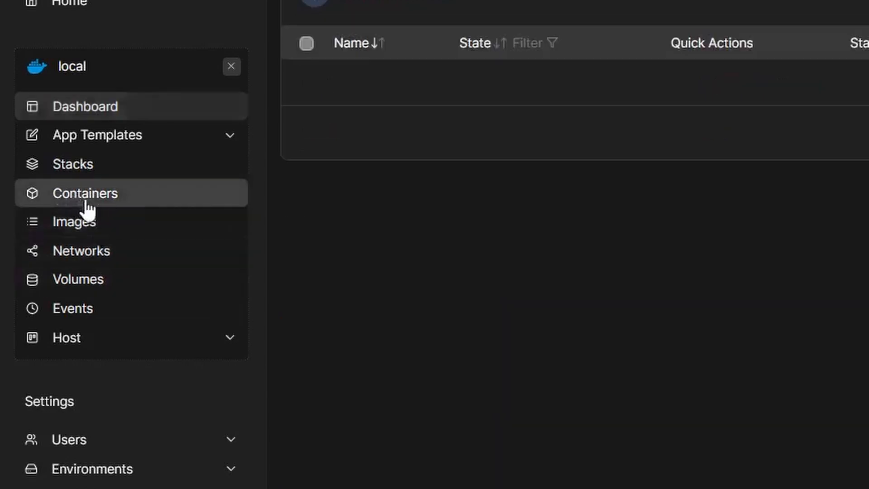
pyautogui.click(85, 192)
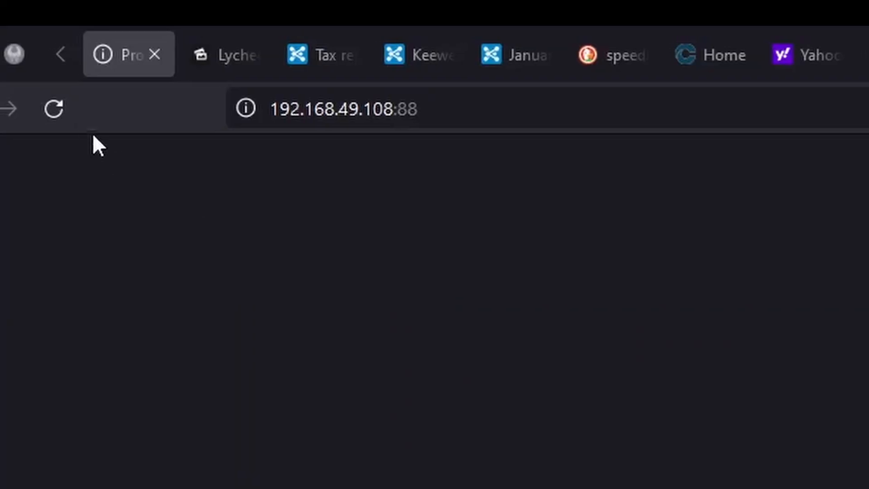
# - Start the exited kanboard-db-1 container so the site on port 88 loads its login page
pyautogui.click(52, 108)
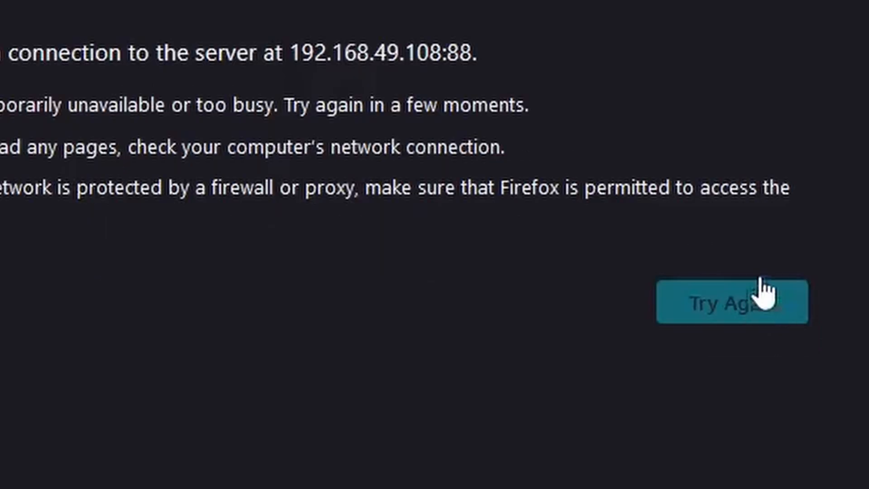
pyautogui.click(731, 301)
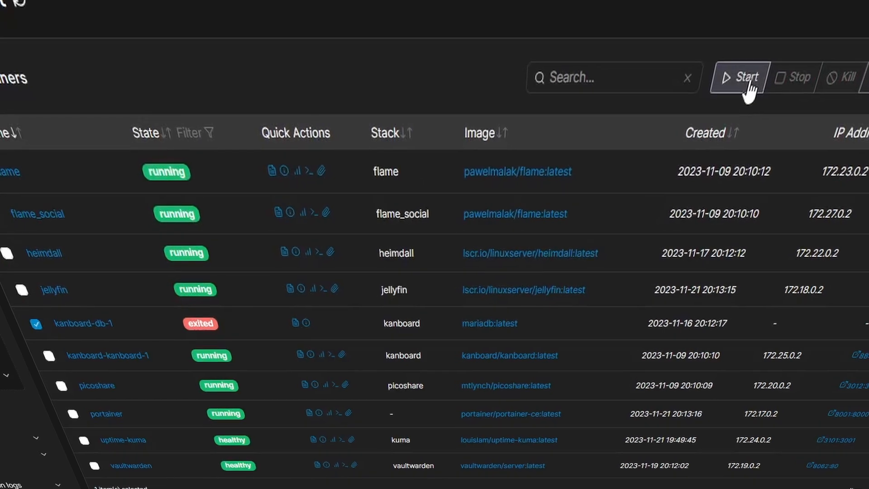
pyautogui.click(739, 77)
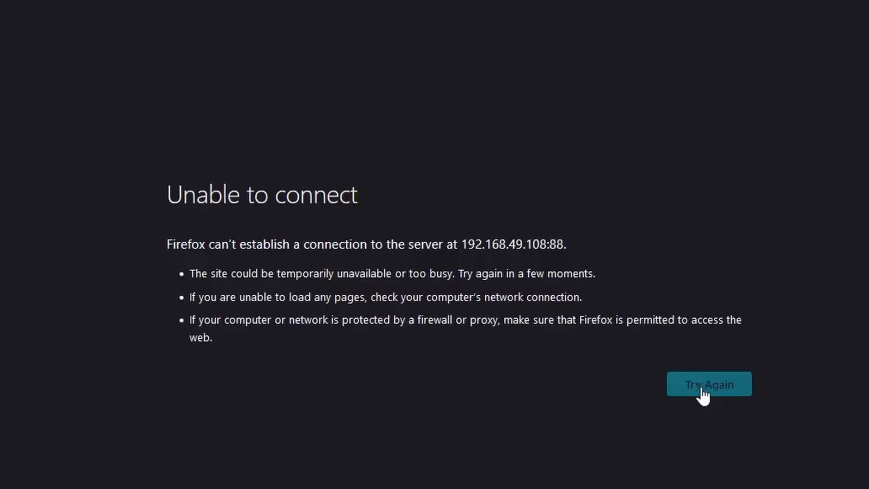
pyautogui.click(707, 384)
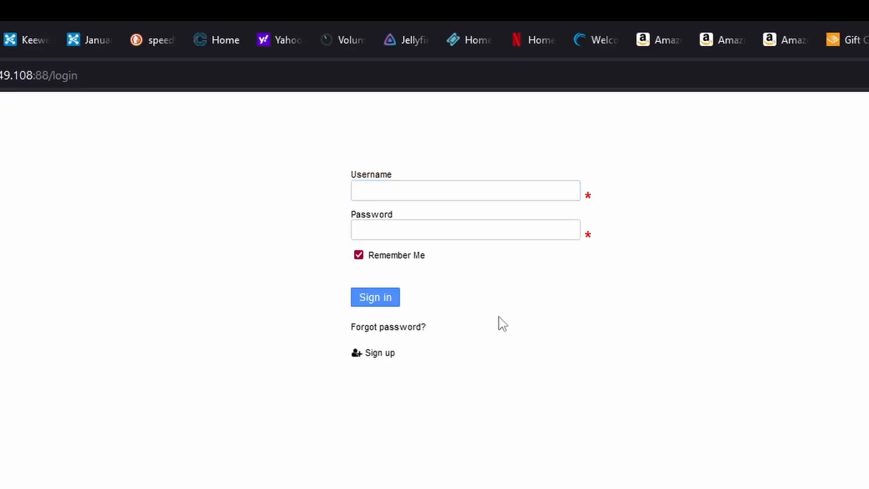
# - Review the Bitwarden, Jellyfin, Lychee, MStream and both OpenMediaVault monitors in turn
pyautogui.click(465, 190)
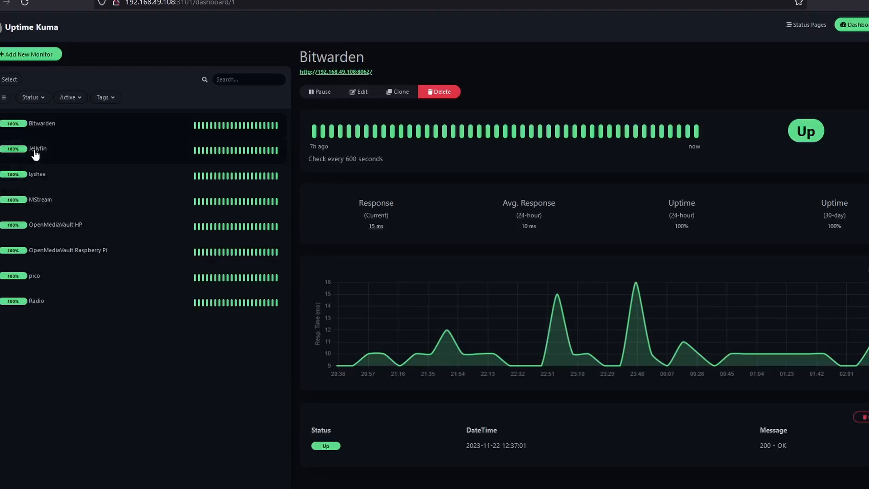
pyautogui.click(38, 149)
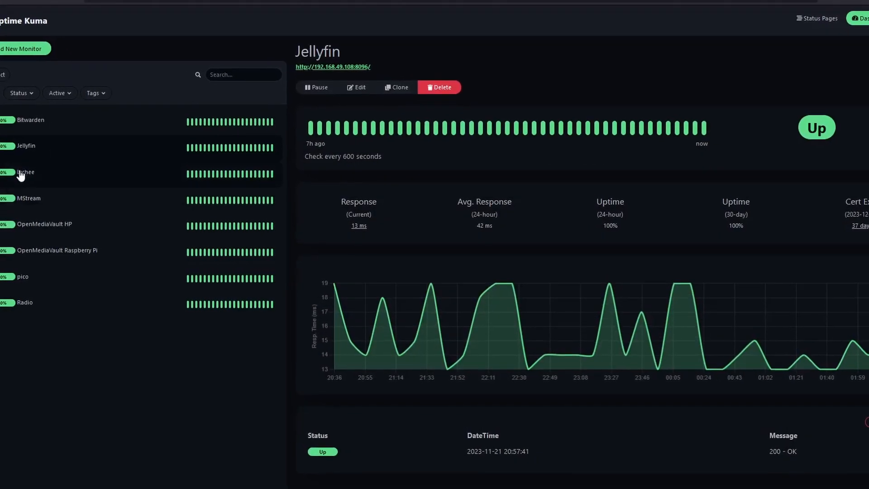
pyautogui.click(27, 172)
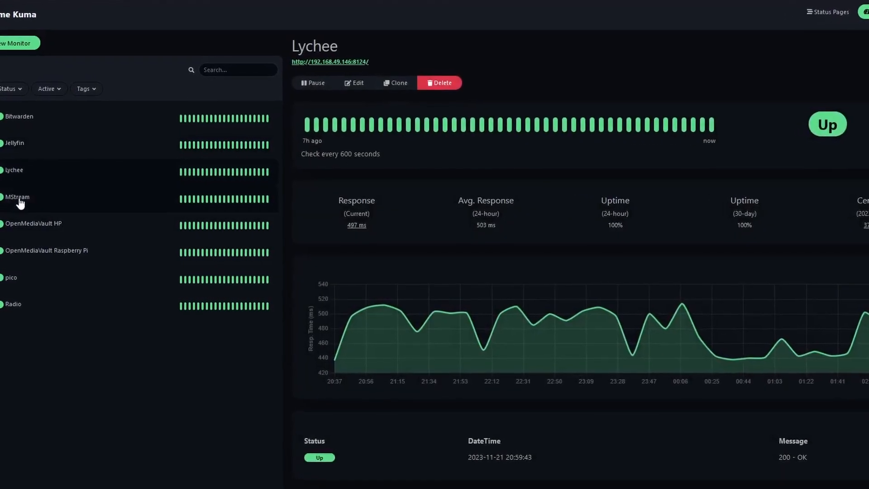
pyautogui.click(16, 197)
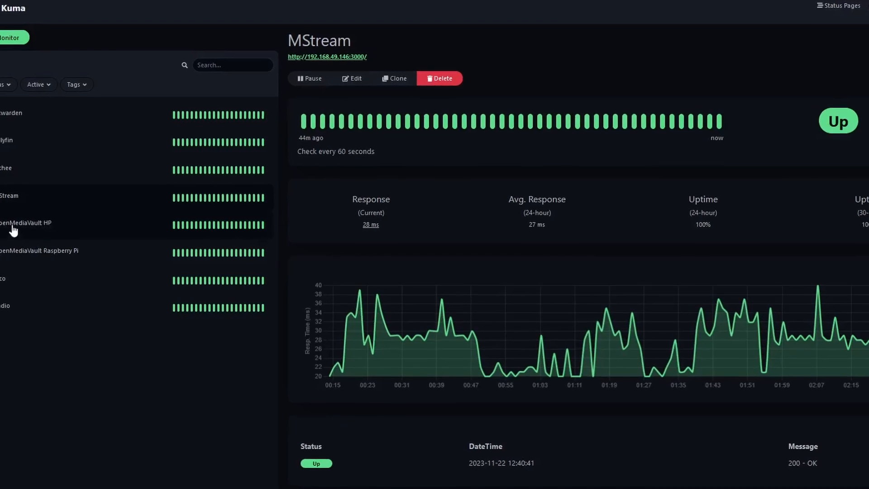
pyautogui.click(25, 223)
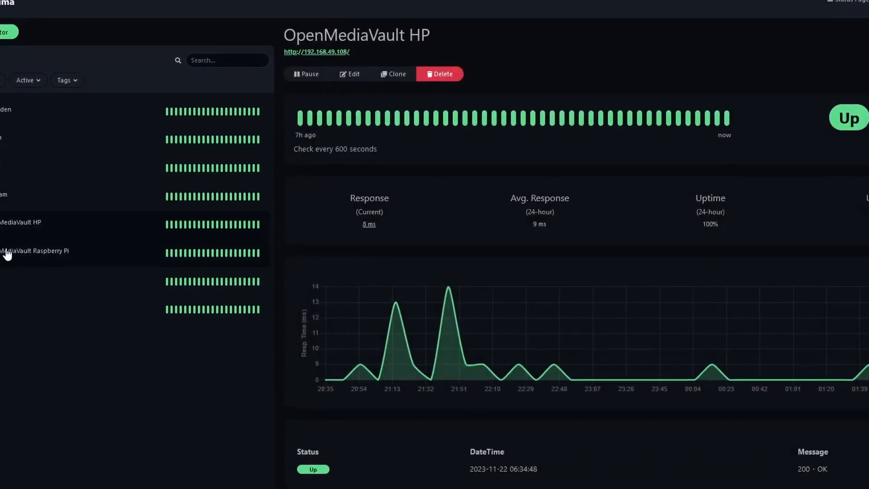
pyautogui.click(34, 251)
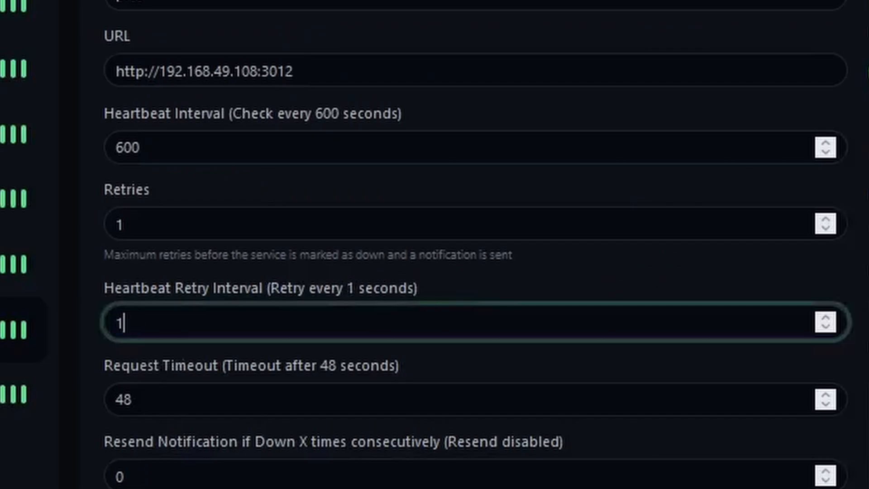
# - Review the monitor's edit form fields, including the 600-second heartbeat retry interval
pyautogui.write('9')
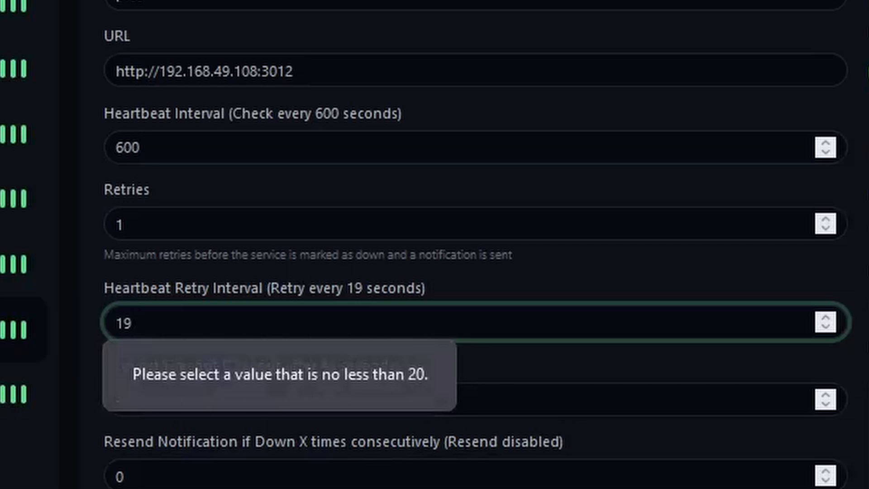
pyautogui.scroll(-3)
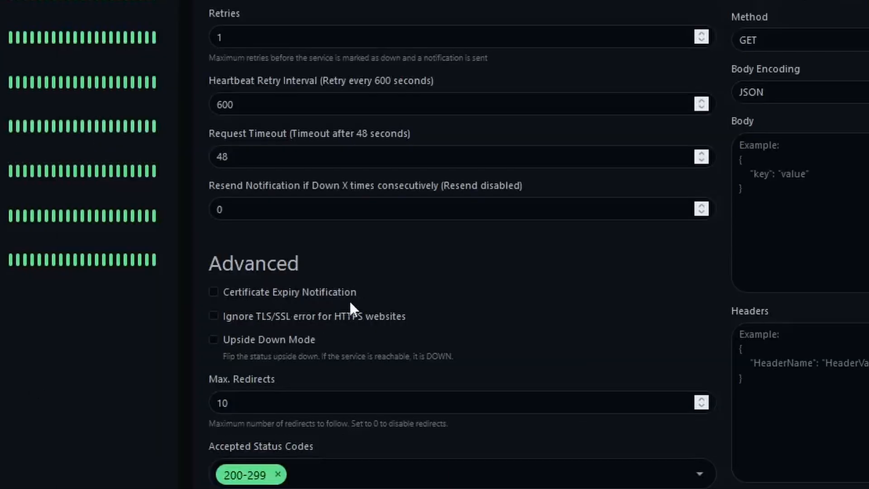
pyautogui.moveTo(236, 318)
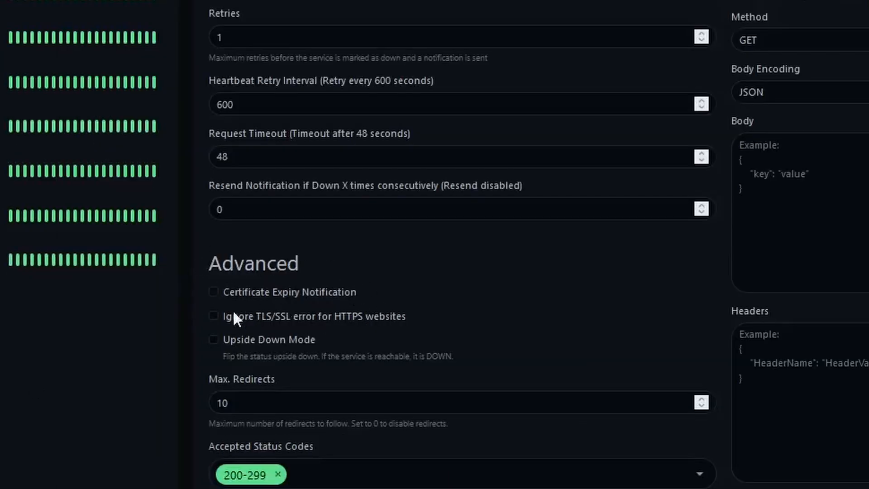
pyautogui.moveTo(364, 322)
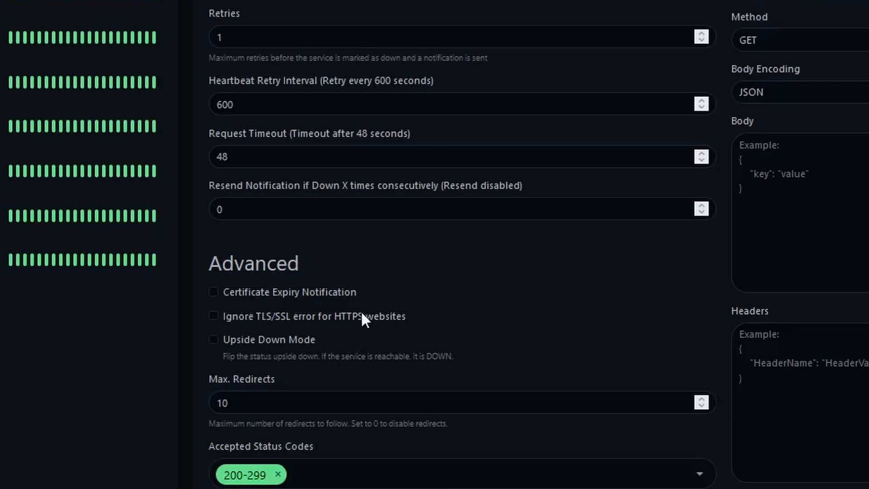
pyautogui.moveTo(363, 322)
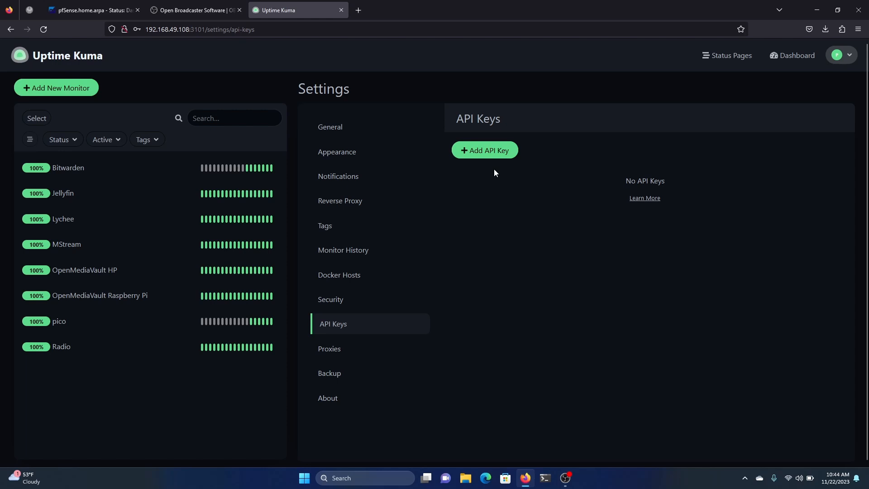
# - Return to the dashboard showing 8 monitors up and none down
pyautogui.click(792, 55)
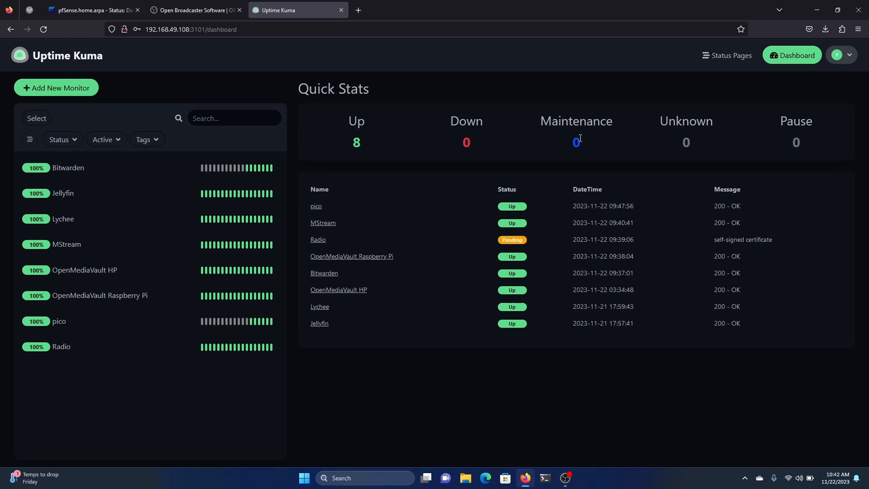
pyautogui.moveTo(256, 252)
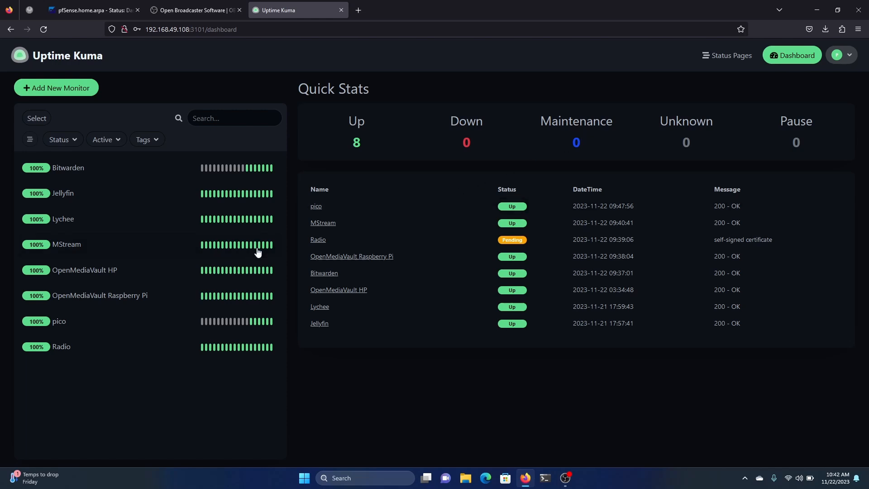
pyautogui.moveTo(179, 230)
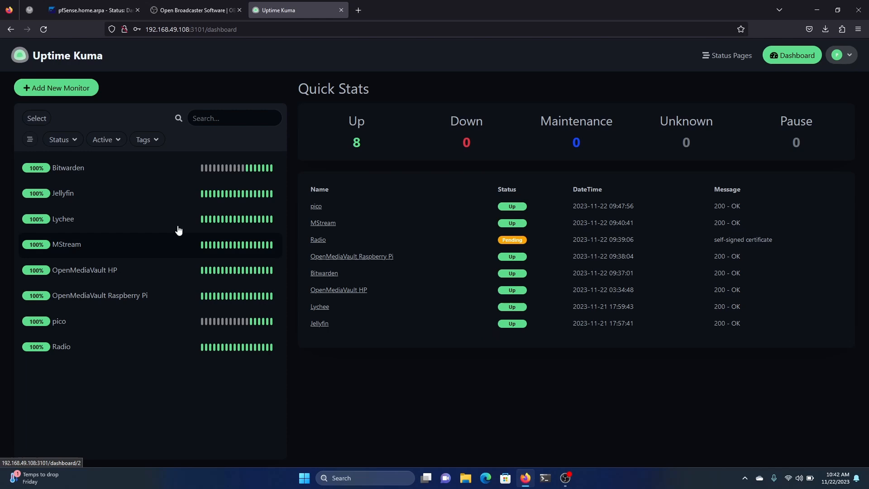
pyautogui.moveTo(95, 226)
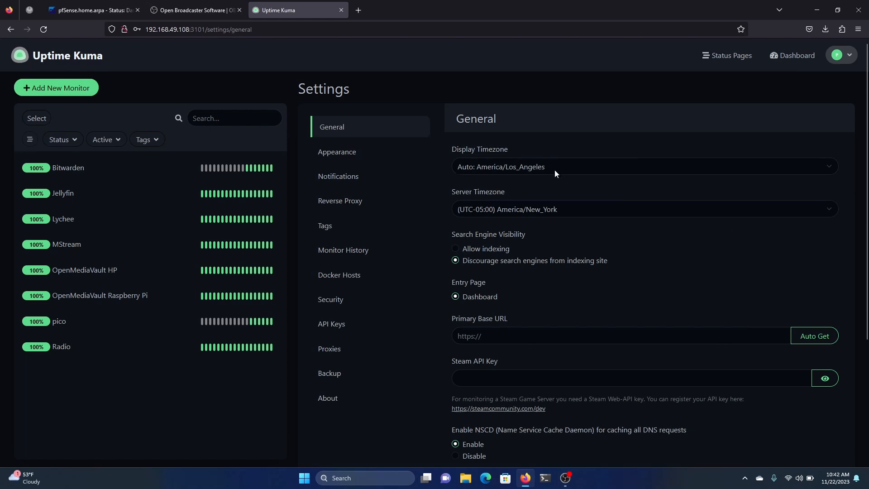
# - In Appearance settings try another theme and leave it on Auto
pyautogui.click(336, 152)
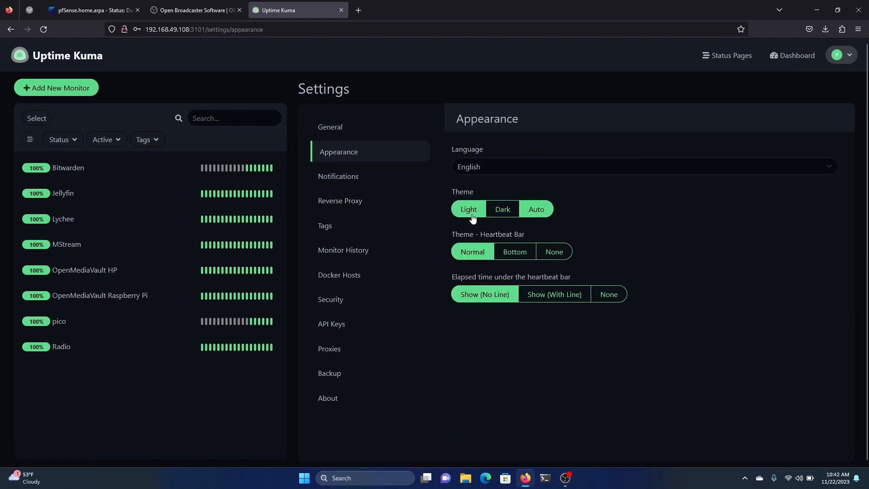
pyautogui.click(500, 210)
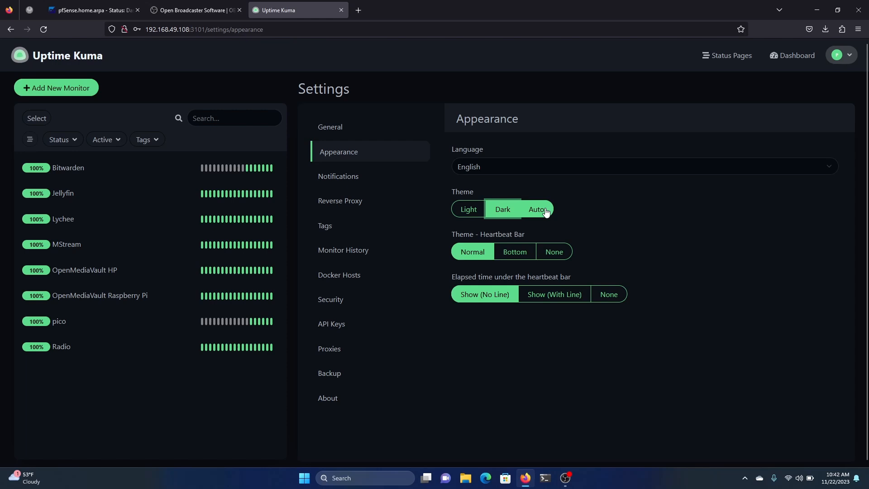
pyautogui.click(339, 176)
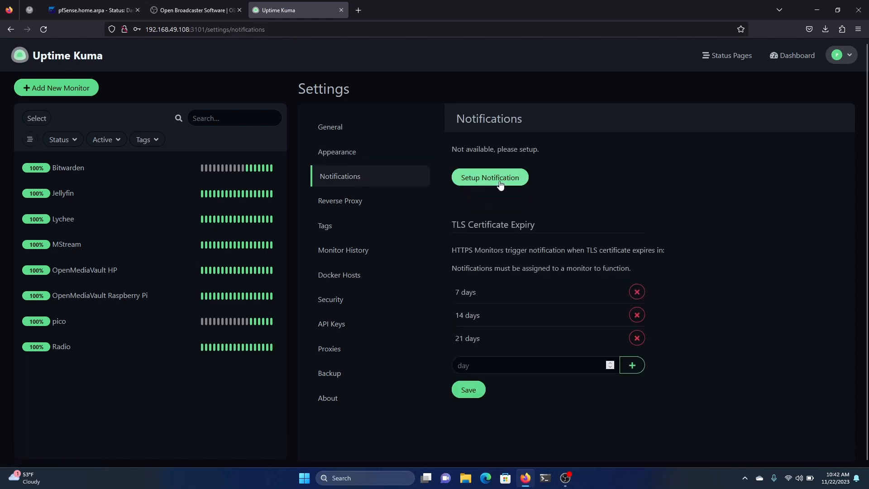
# - Start a new notification and browse the full list of notification types
pyautogui.click(488, 176)
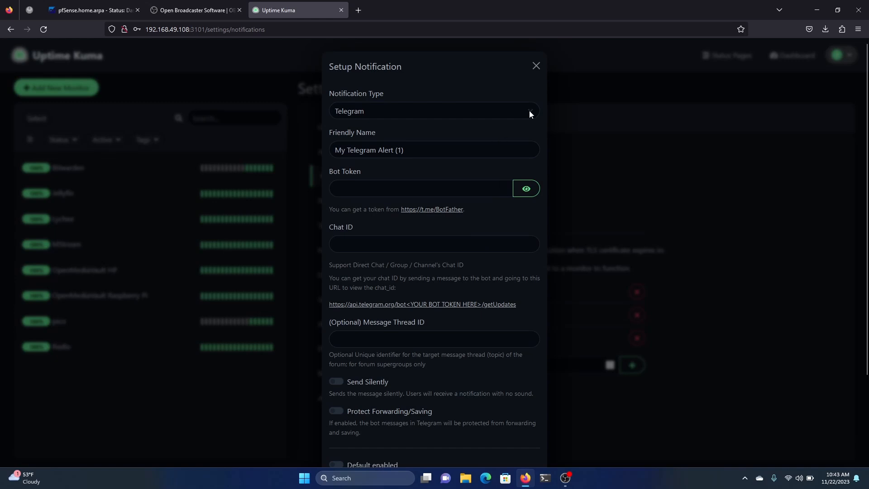
pyautogui.click(434, 111)
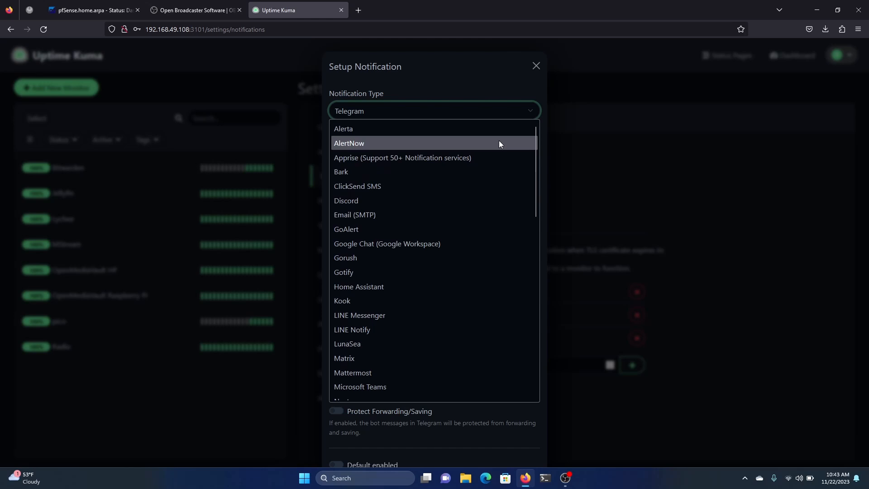
pyautogui.moveTo(458, 246)
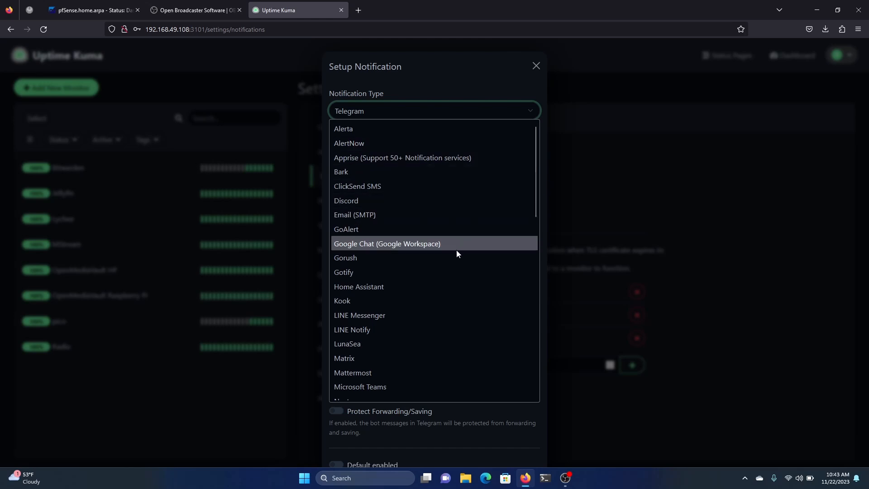
pyautogui.scroll(-3)
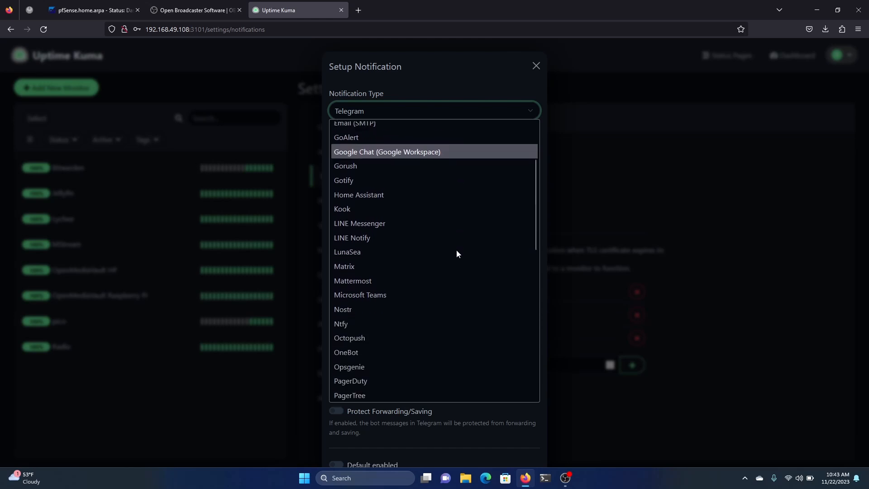
pyautogui.scroll(-3)
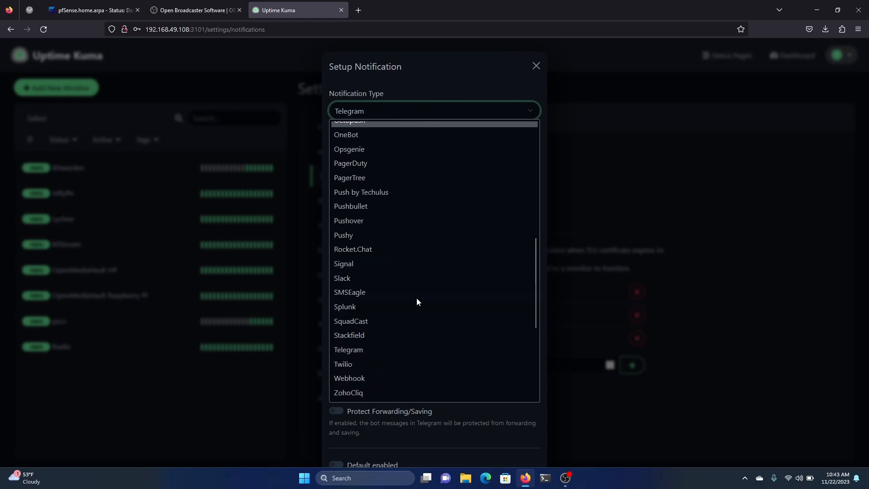
pyautogui.scroll(-3)
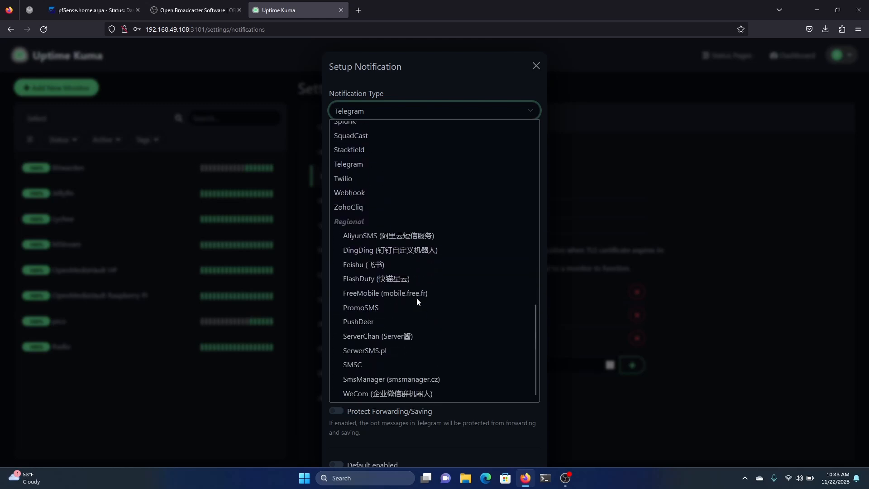
# - Review the Reverse Proxy, Tags and Monitor History settings pages
pyautogui.click(341, 201)
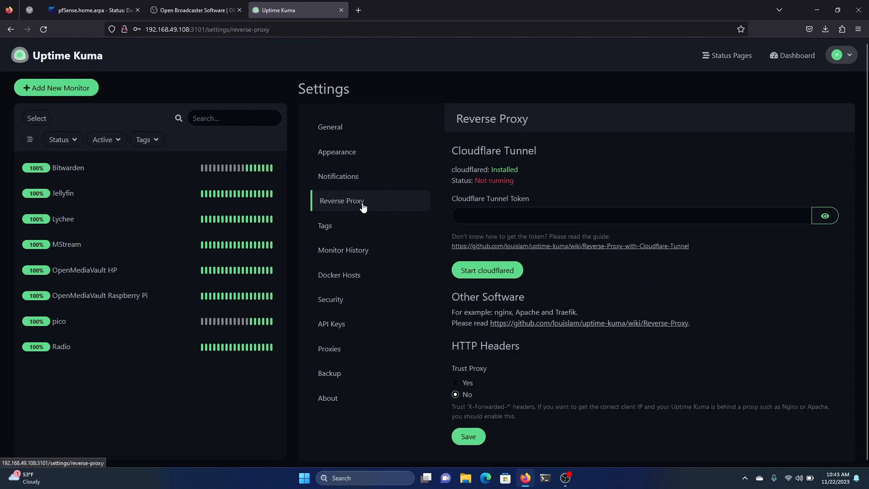
pyautogui.moveTo(490, 178)
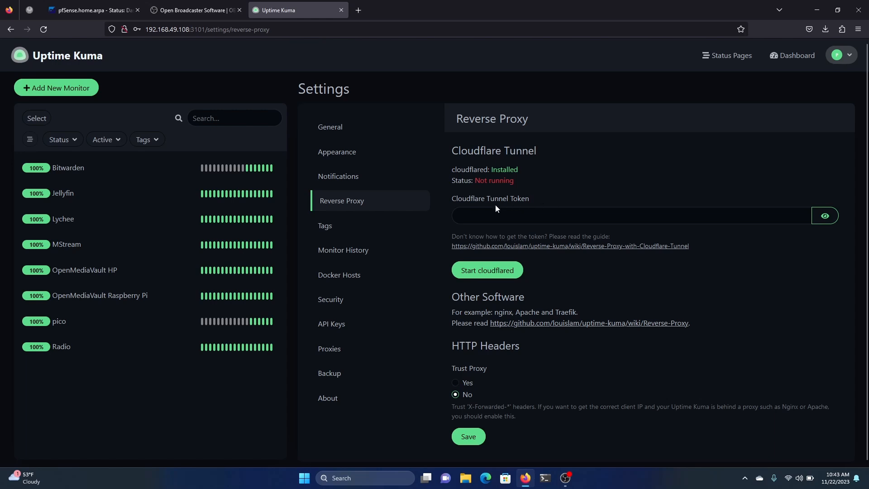
pyautogui.moveTo(535, 313)
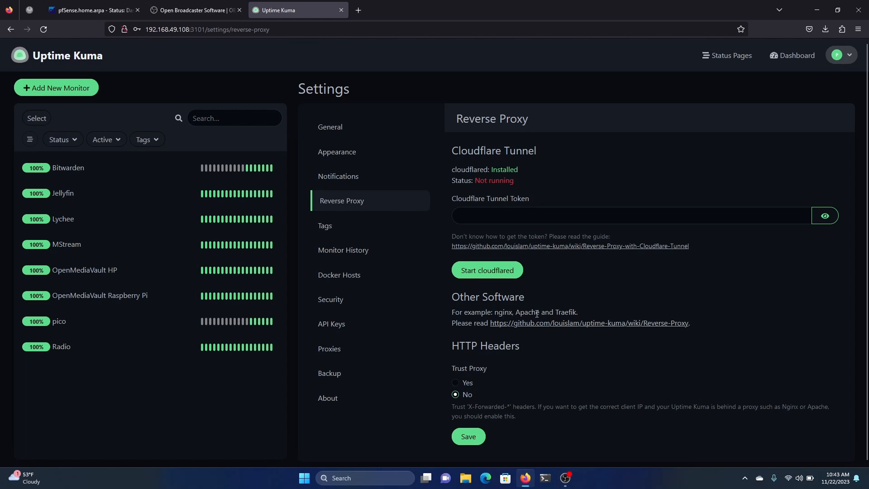
pyautogui.click(326, 225)
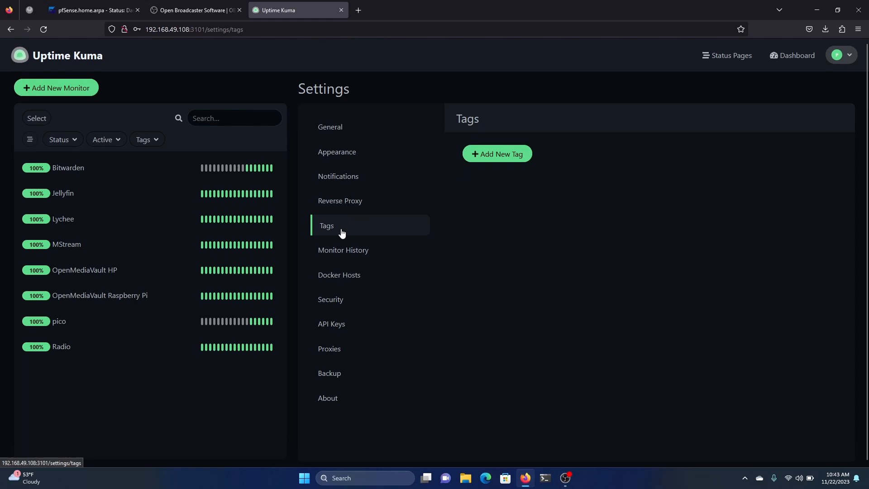
pyautogui.click(342, 250)
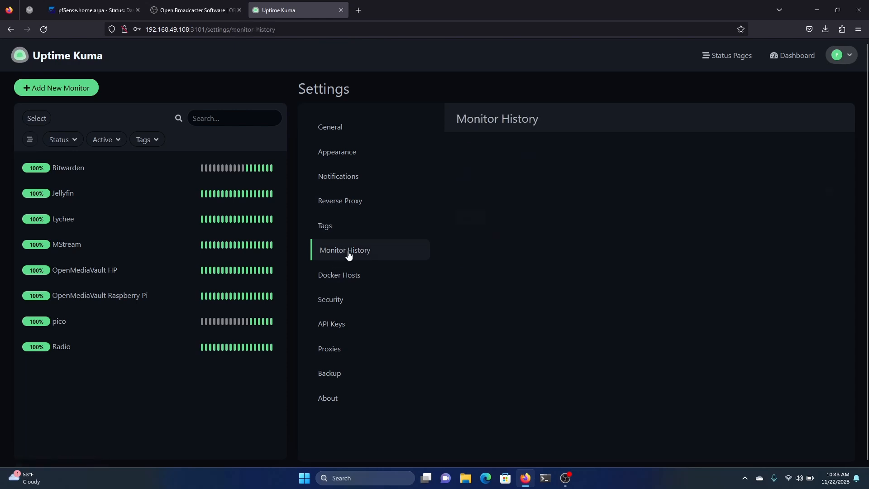
# - Keep monitor history for 30 days instead of 180, then view Docker Hosts
pyautogui.click(344, 250)
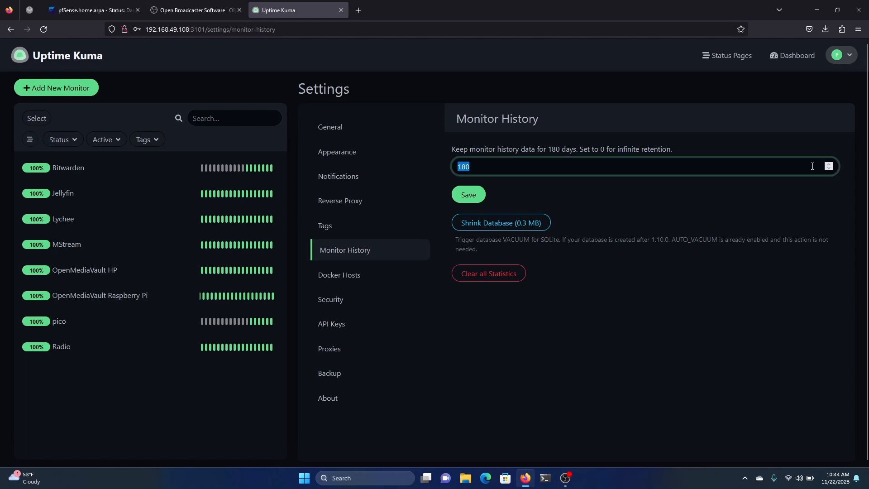
pyautogui.click(468, 194)
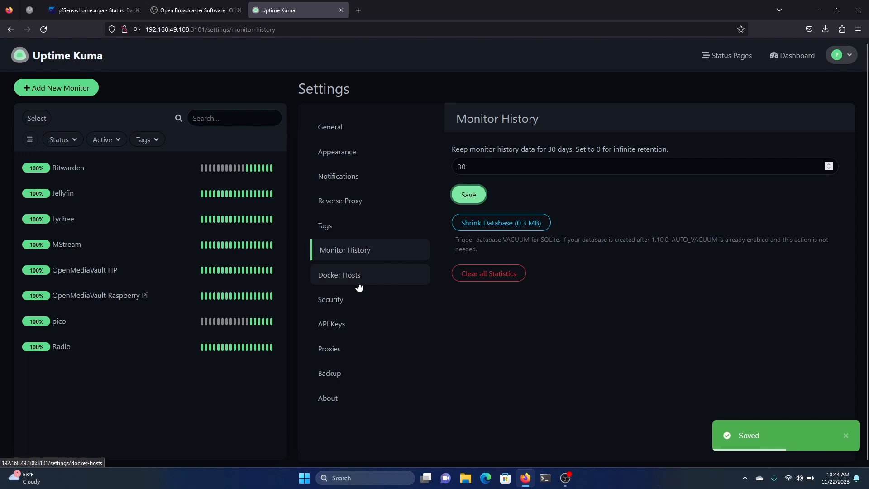
pyautogui.click(338, 274)
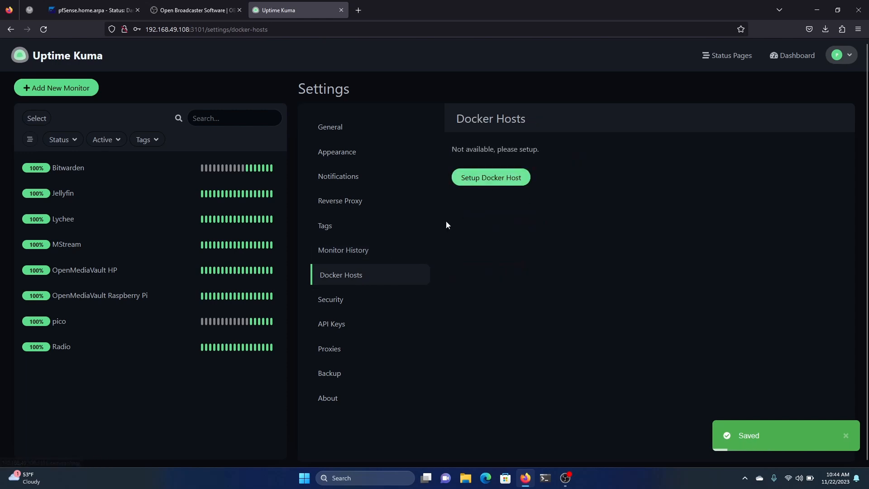
# - Review the Security settings and the empty API Keys page
pyautogui.click(332, 299)
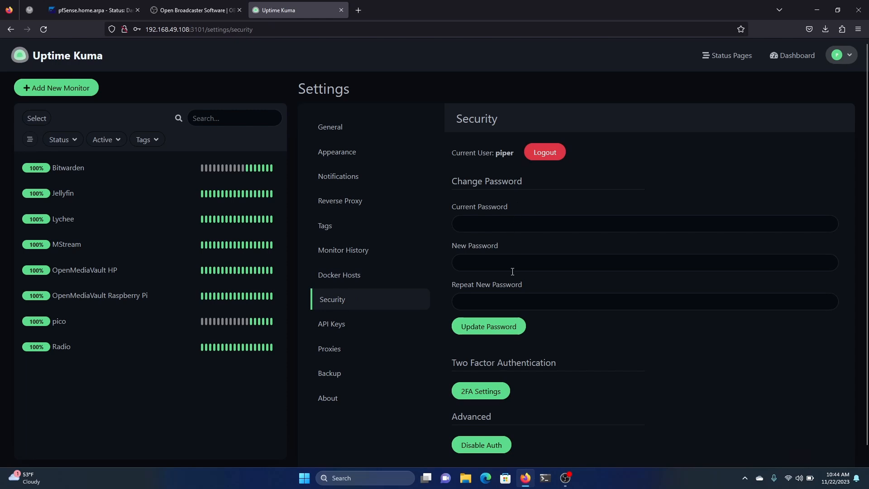
pyautogui.moveTo(533, 366)
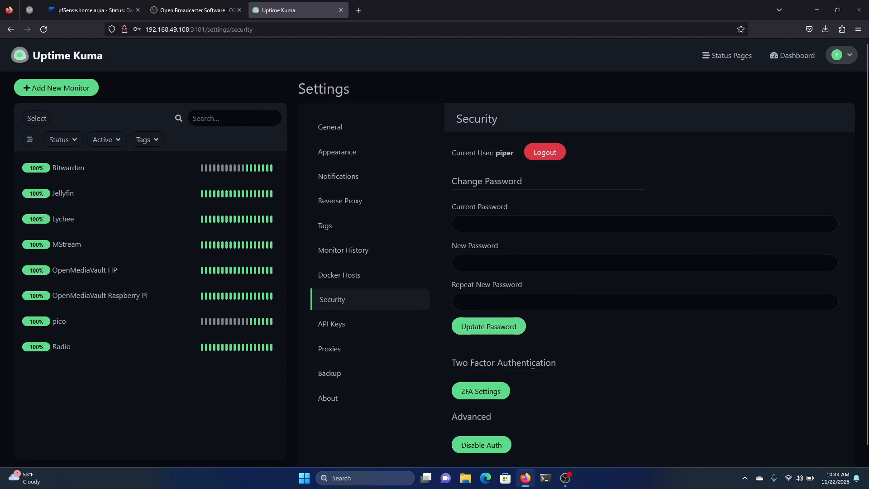
pyautogui.moveTo(530, 401)
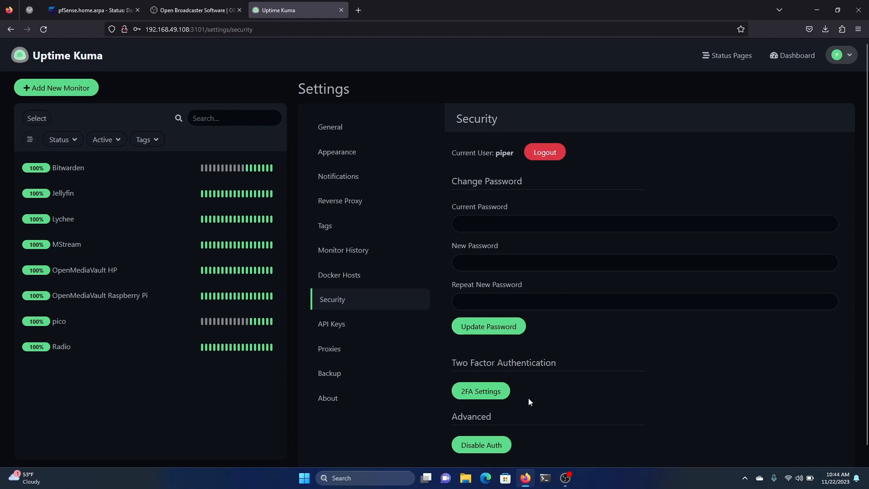
pyautogui.click(331, 324)
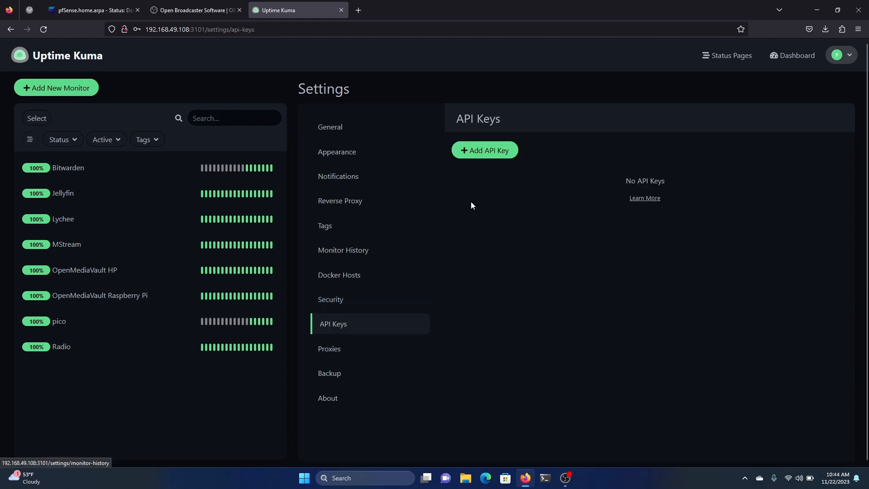
pyautogui.moveTo(471, 217)
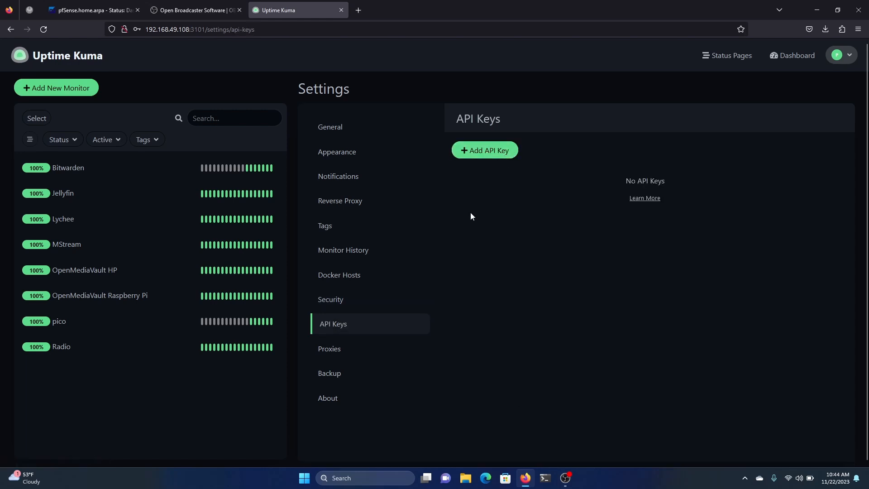
pyautogui.moveTo(490, 180)
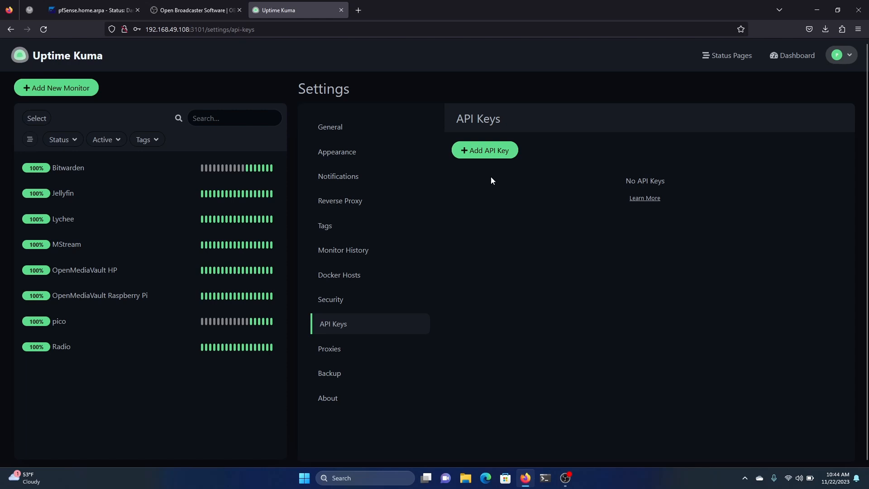
# - Review the Backup export/import options and return to the dashboard
pyautogui.click(329, 372)
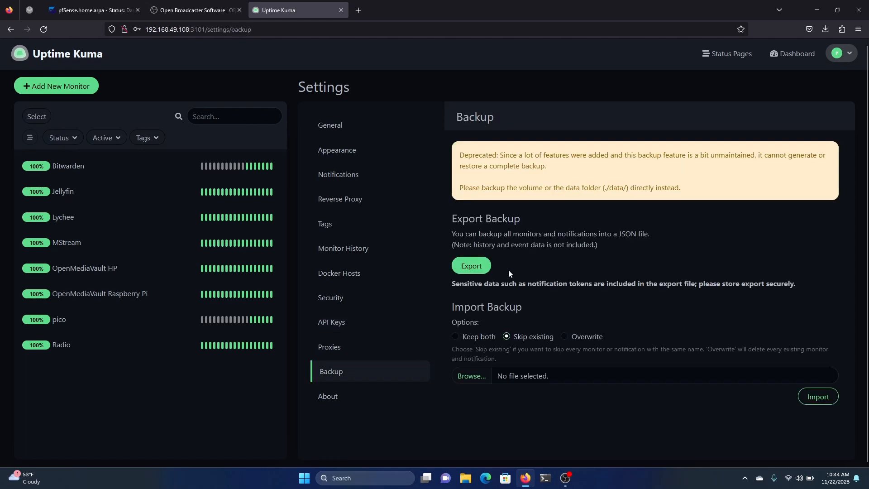
pyautogui.moveTo(358, 369)
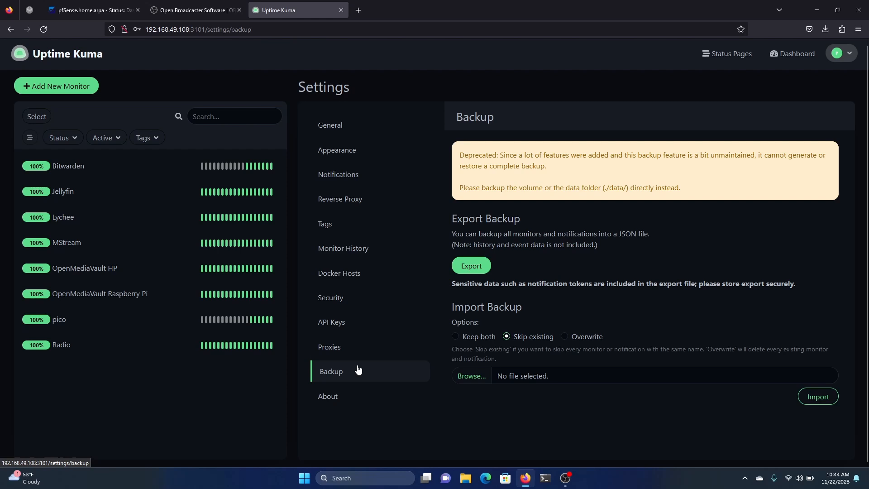
pyautogui.click(792, 55)
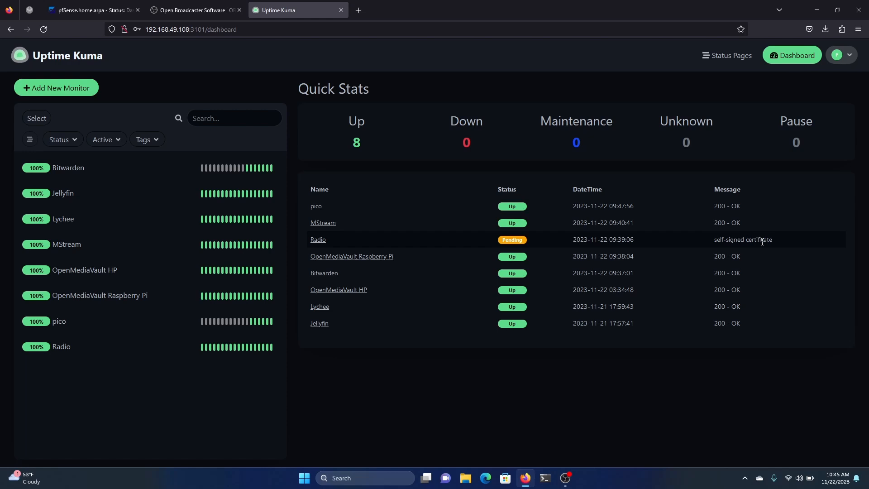
pyautogui.moveTo(717, 248)
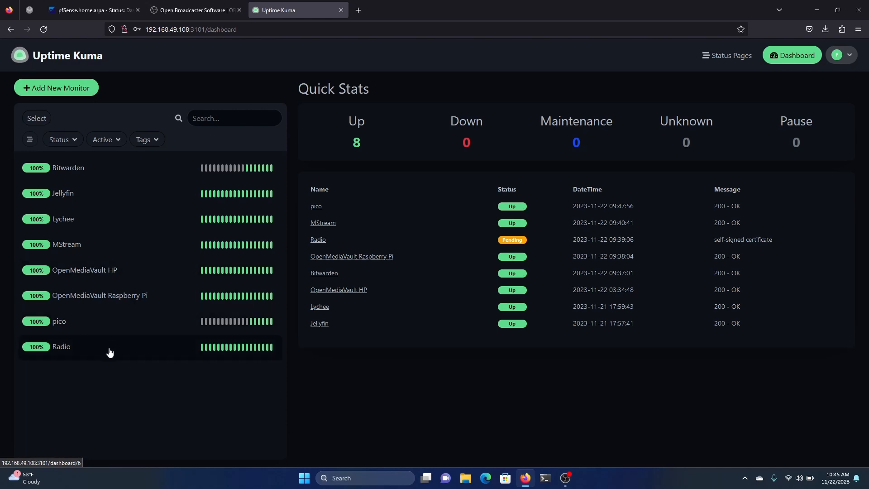
pyautogui.moveTo(155, 353)
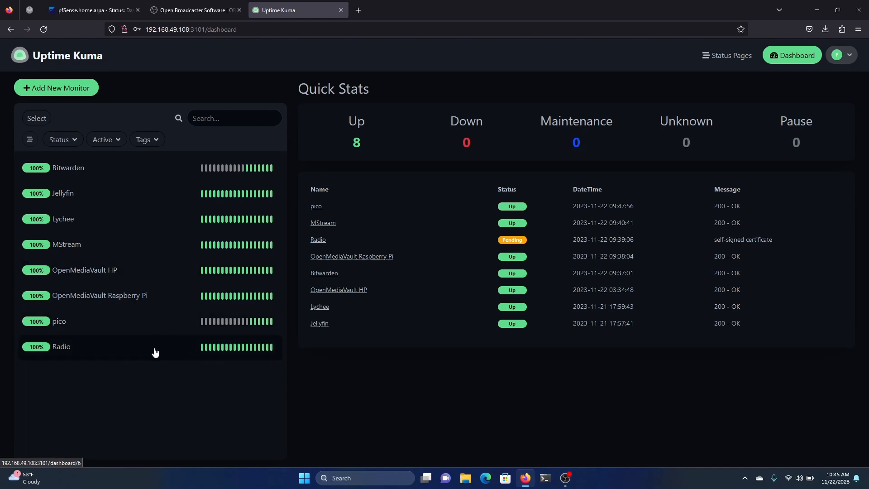
# - Show the Radio monitor's details: status up, 100% uptime, ~216 ms response chart
pyautogui.click(62, 347)
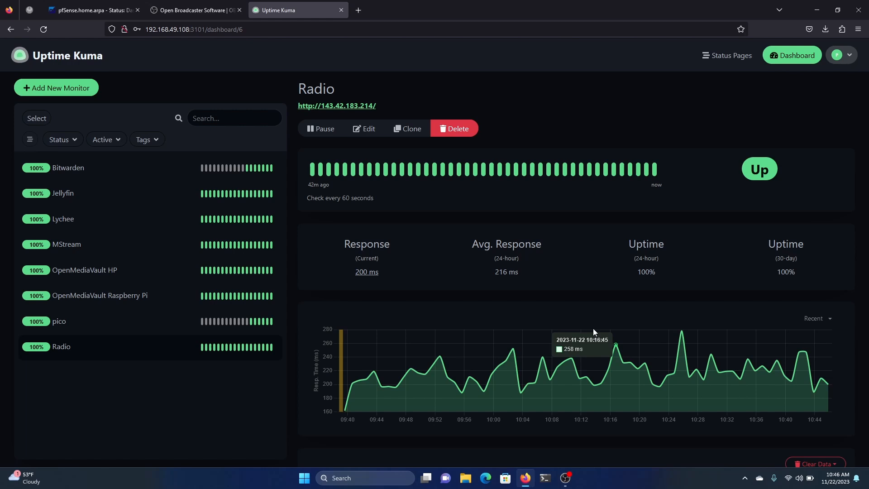
pyautogui.moveTo(629, 162)
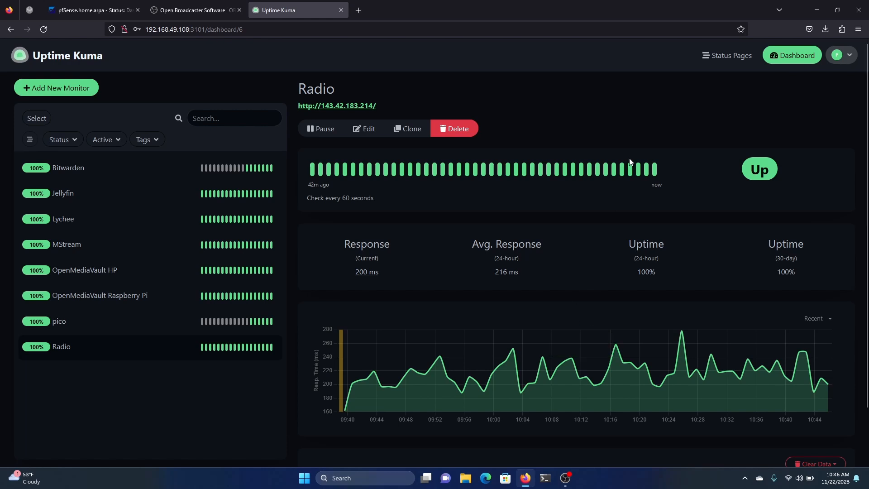
pyautogui.moveTo(656, 117)
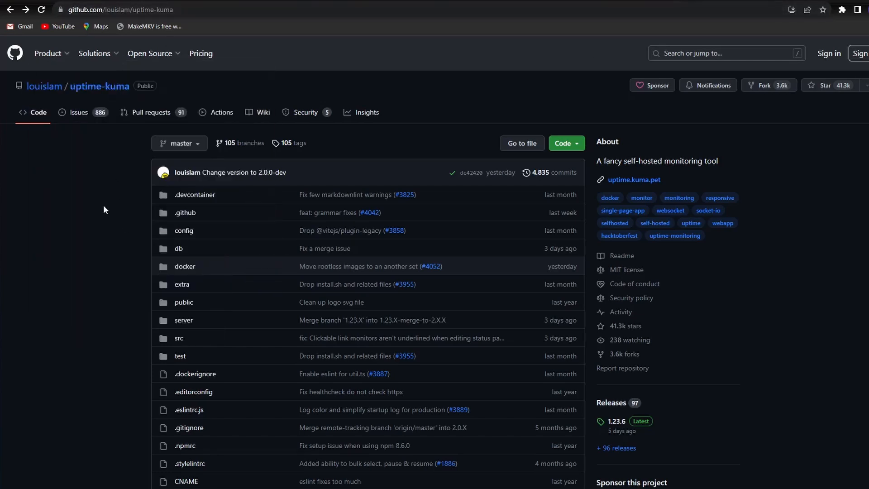
# - Scroll the uptime-kuma README to the How to Install section with the Docker run command
pyautogui.scroll(-3)
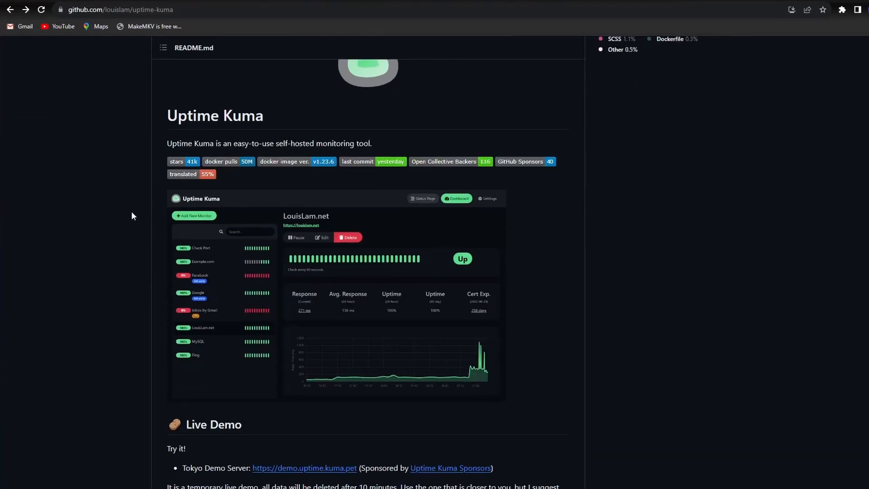
pyautogui.scroll(-3)
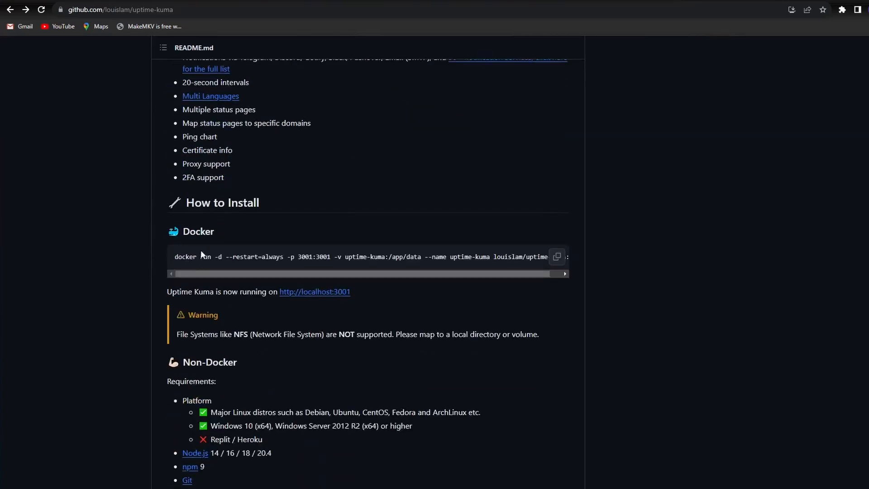
pyautogui.scroll(-3)
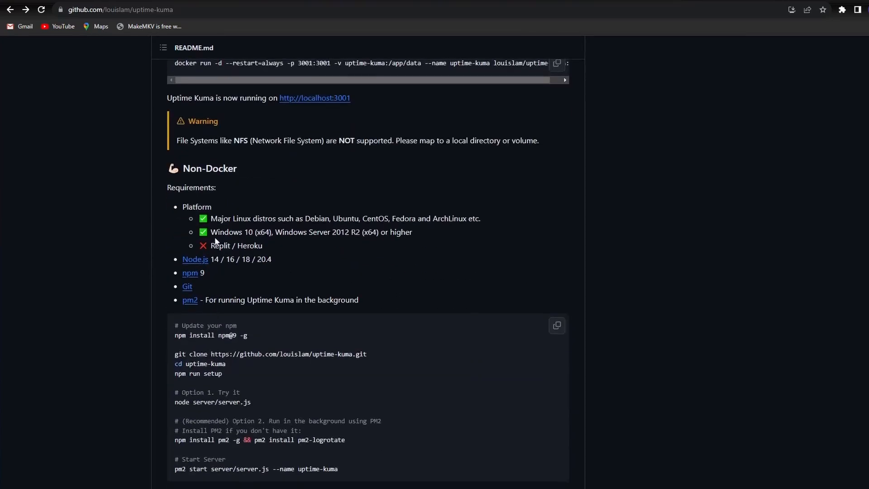
pyautogui.moveTo(266, 219)
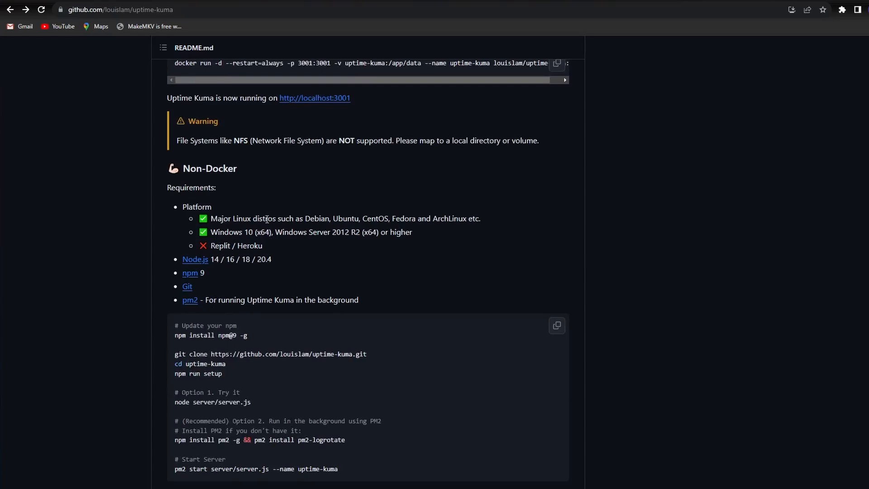
pyautogui.scroll(-3)
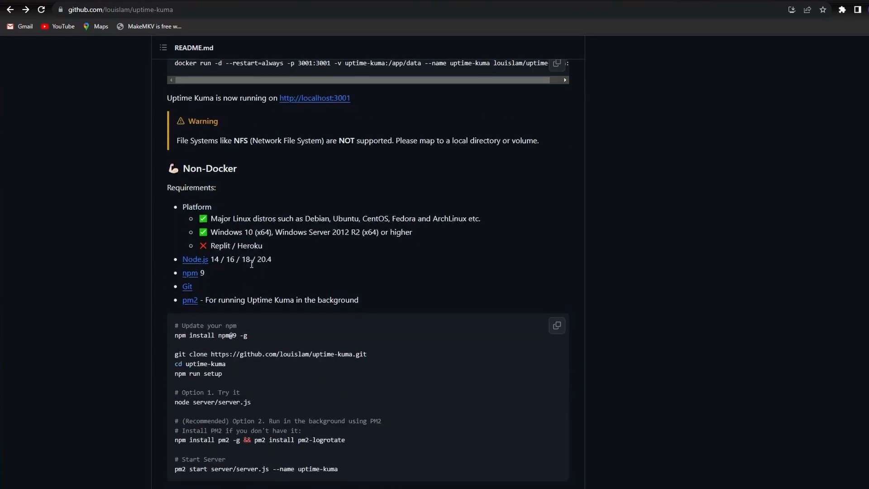
pyautogui.scroll(3)
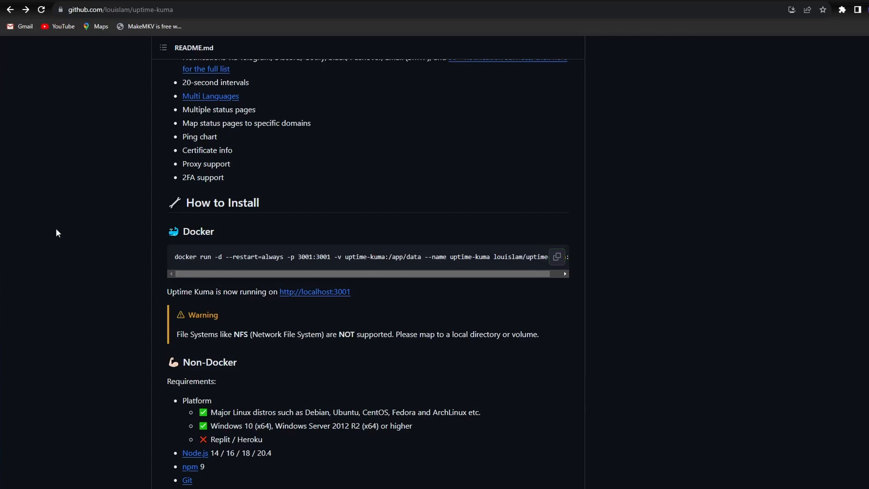
pyautogui.moveTo(542, 133)
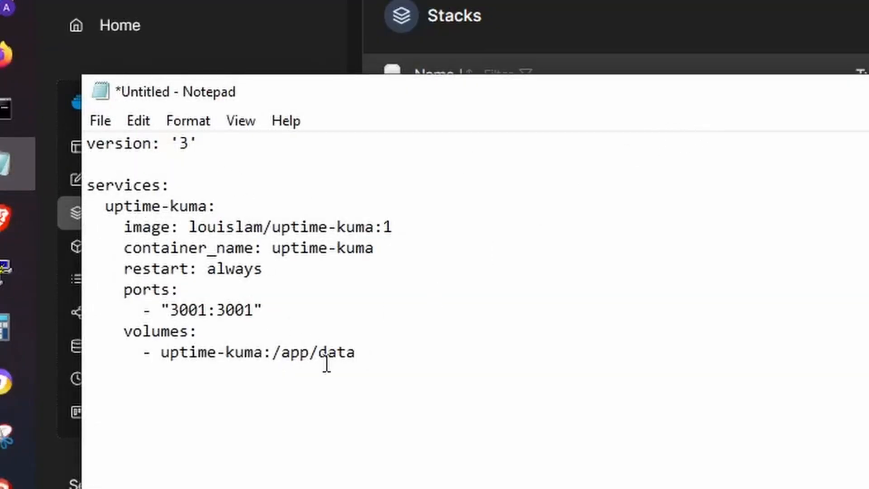
# - Select the whole uptime-kuma compose definition in Notepad for copying
pyautogui.press('ctrl+a')
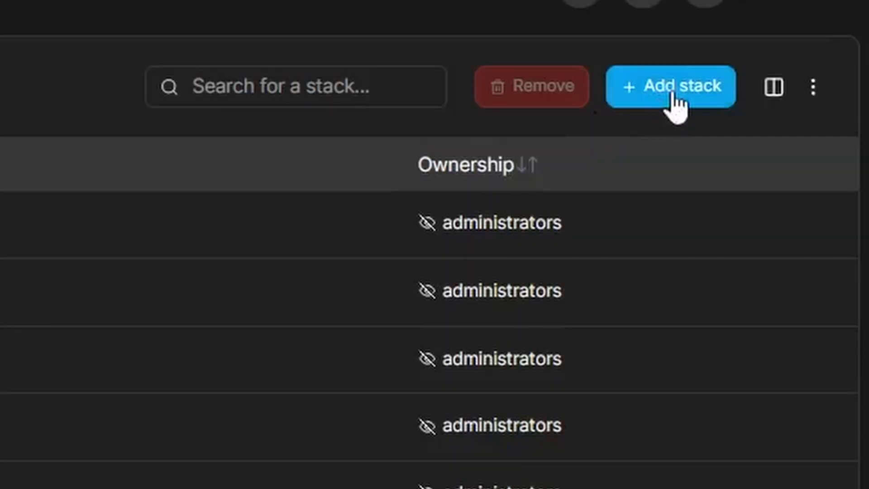
# - Create a stack named kuma with the compose file, using the uptime-kuma:latest image tag
pyautogui.click(670, 86)
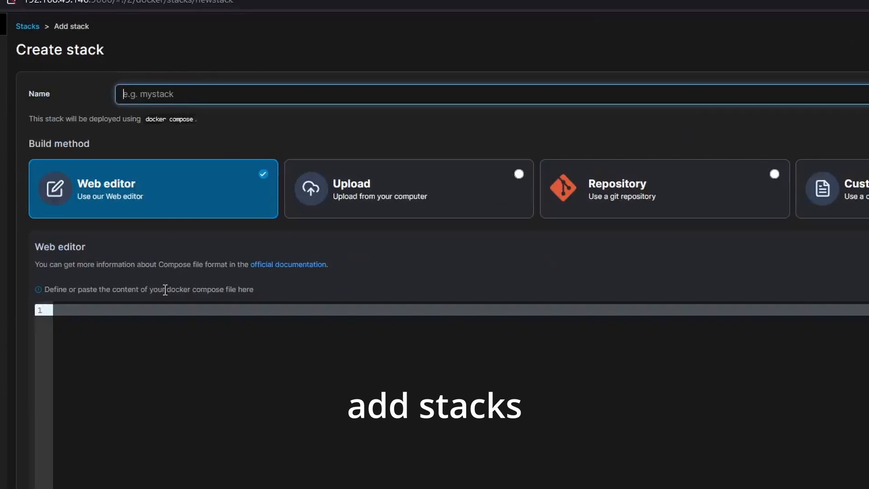
pyautogui.write('kuma')
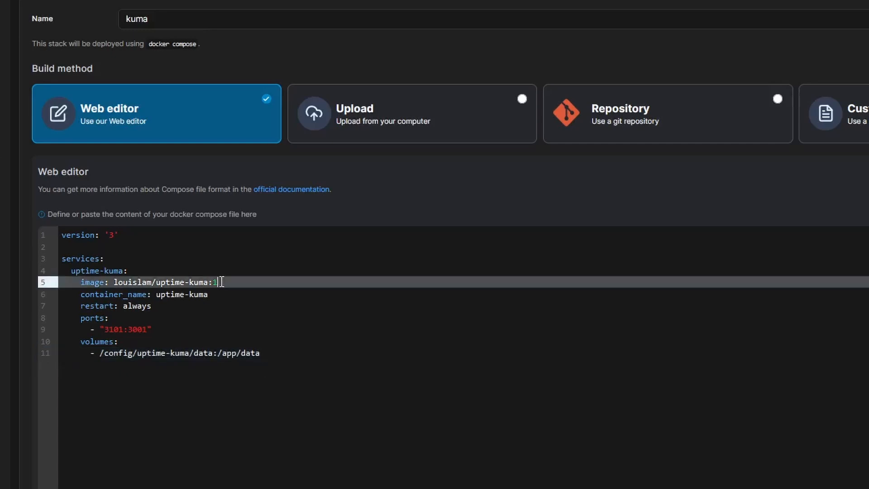
pyautogui.press('Backspace')
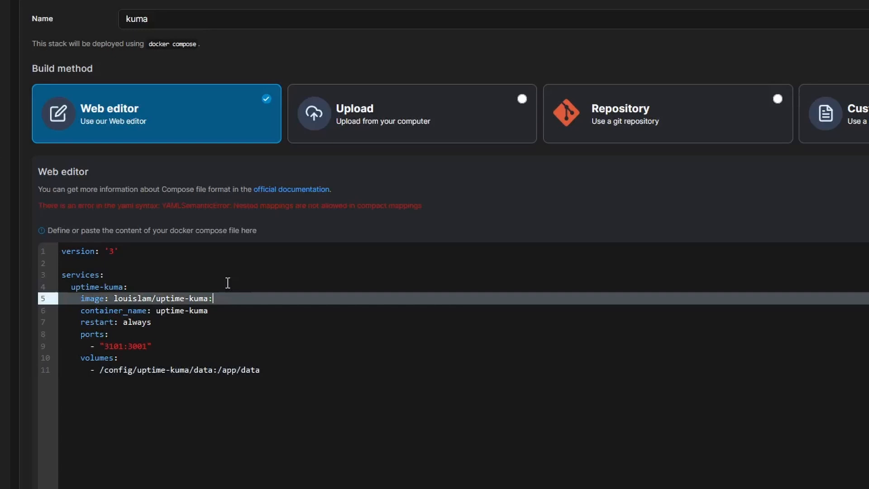
pyautogui.write('latest')
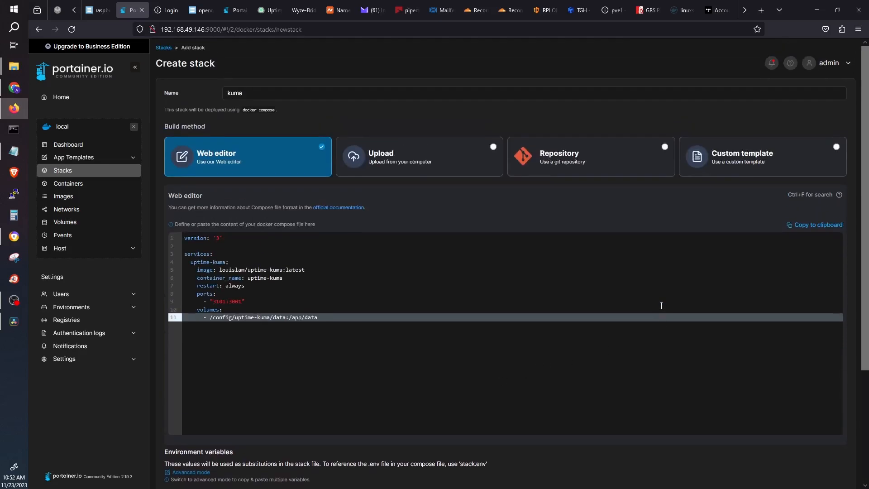
pyautogui.moveTo(491, 297)
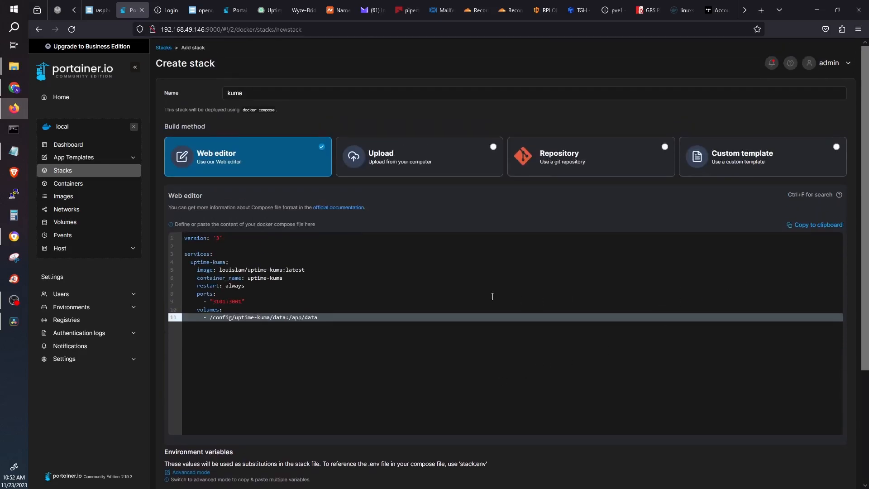
# - Deploy the kuma stack and check its uptime-kuma container is running healthy
pyautogui.scroll(-3)
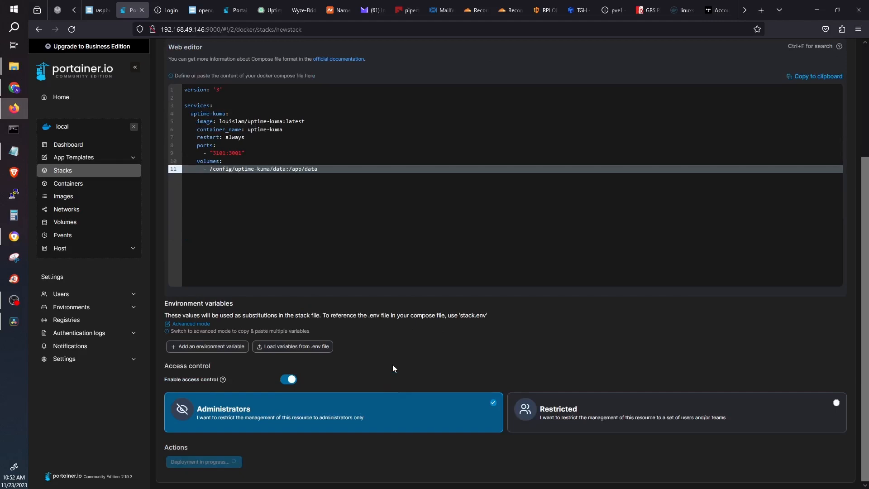
pyautogui.click(203, 461)
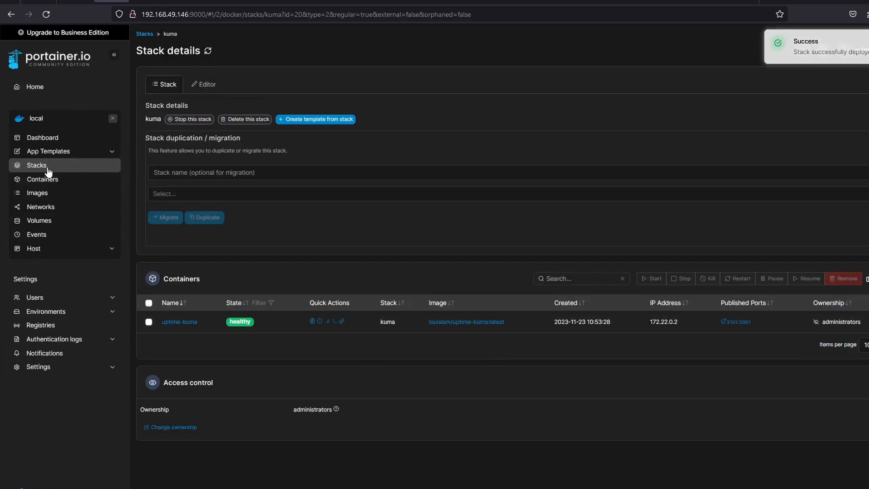
pyautogui.click(43, 180)
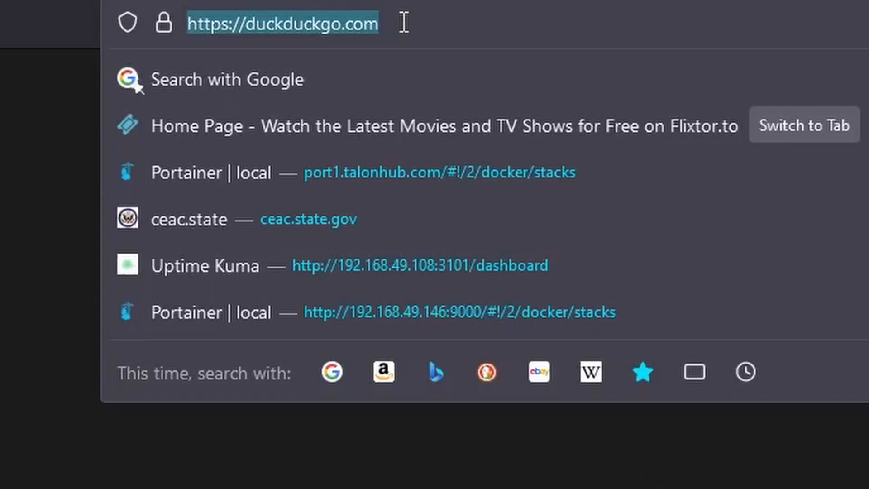
# - Reach Uptime Kuma's setup, keep English, and enter the admin username 'pi' and password
pyautogui.click(204, 265)
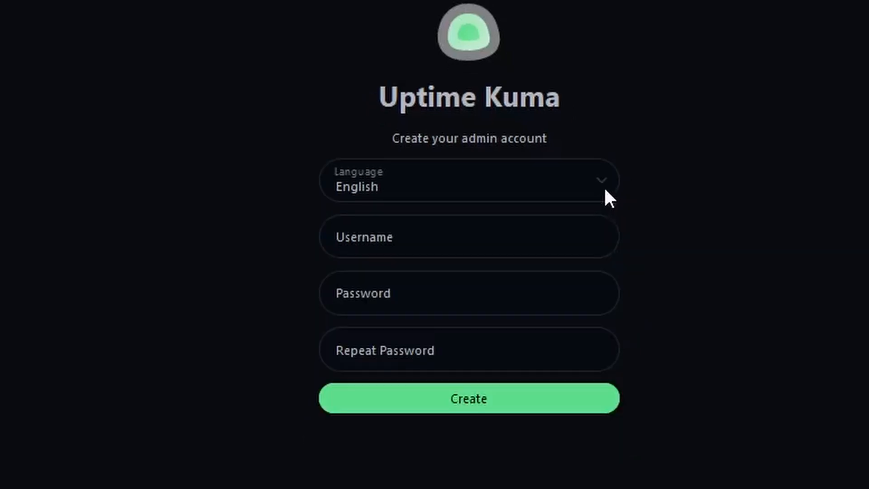
pyautogui.click(468, 181)
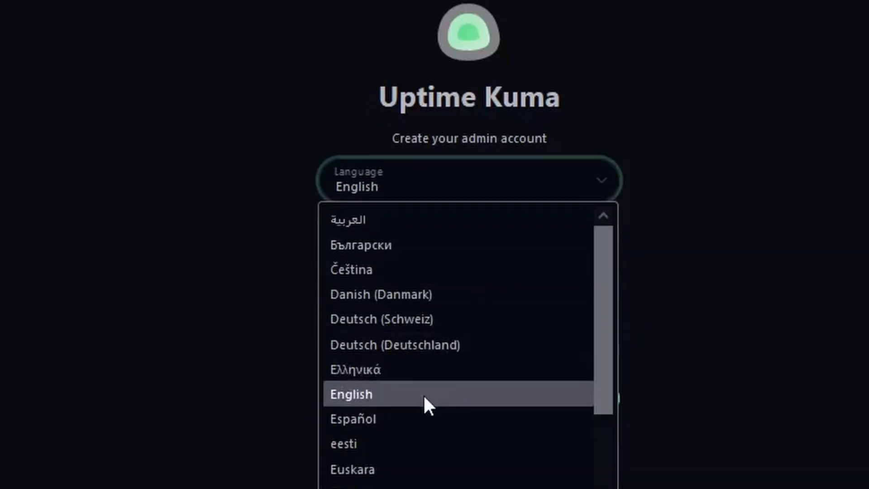
pyautogui.click(351, 394)
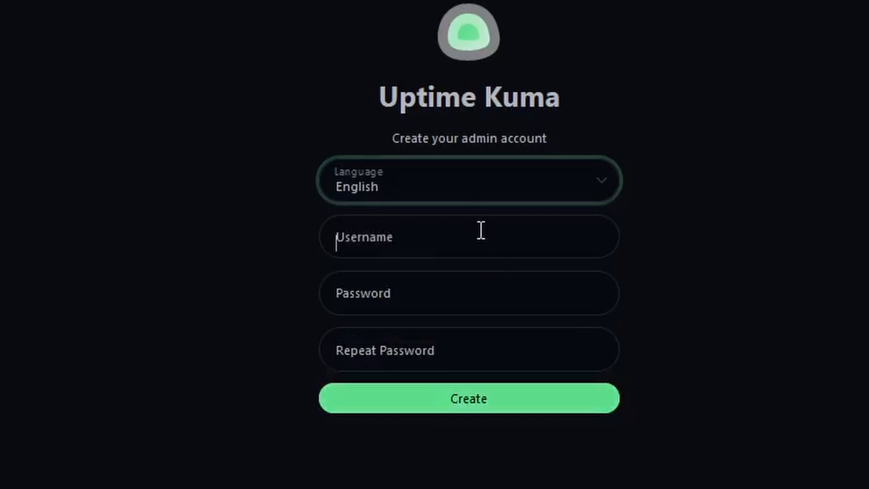
pyautogui.write('pi')
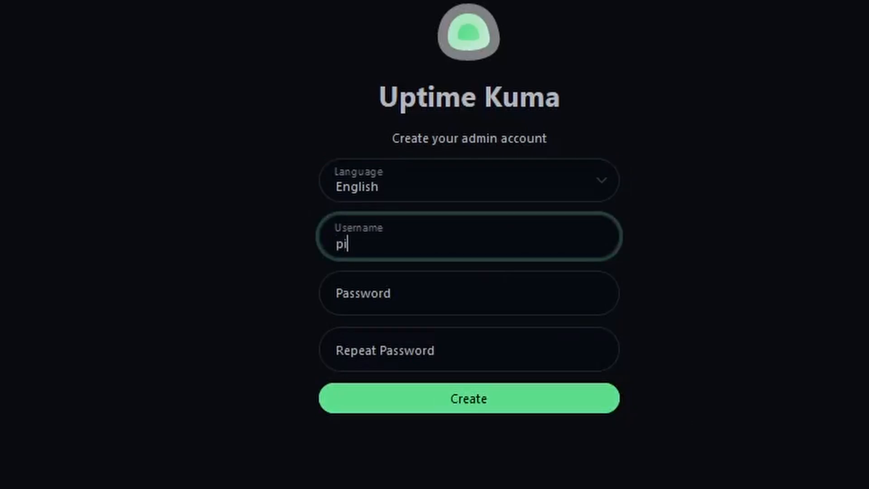
pyautogui.click(468, 292)
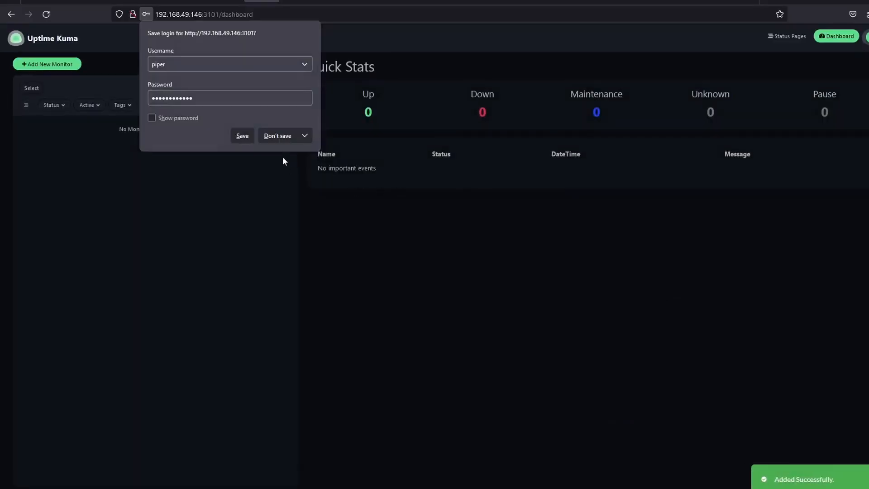
# - Dismiss the save-login prompt and start a new HTTP monitor with 600-second intervals
pyautogui.click(278, 136)
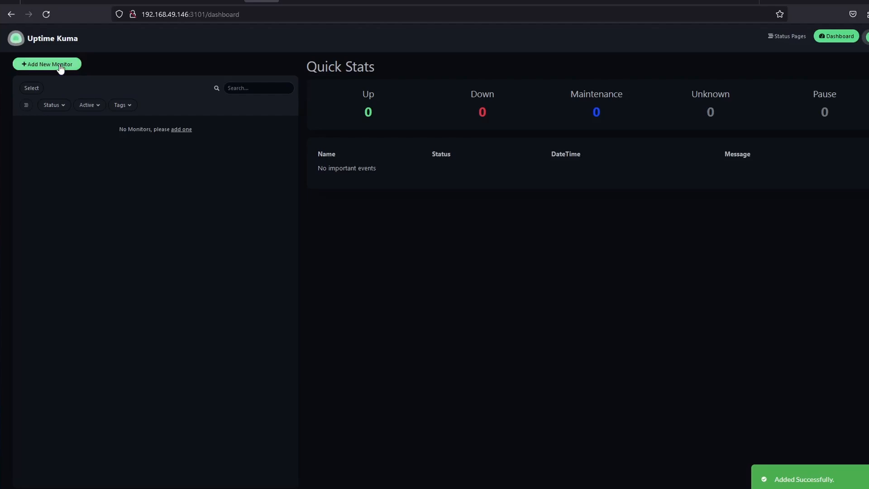
pyautogui.click(46, 63)
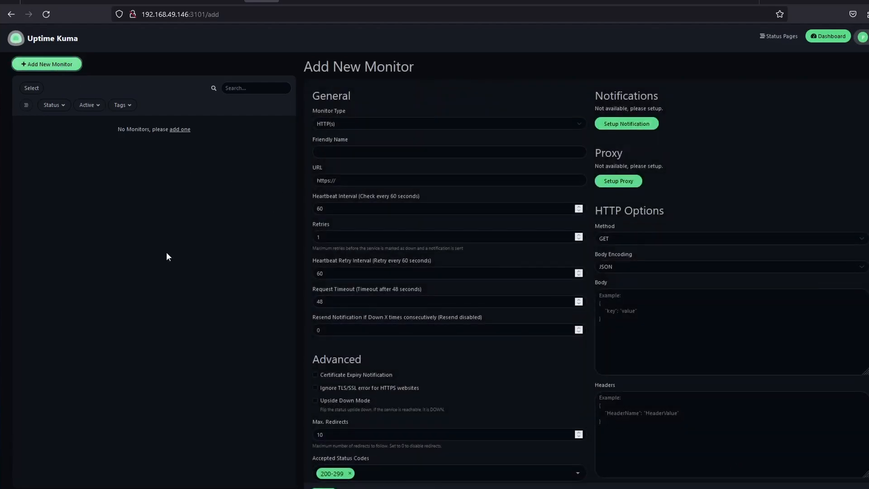
pyautogui.moveTo(352, 144)
pyautogui.write('0')
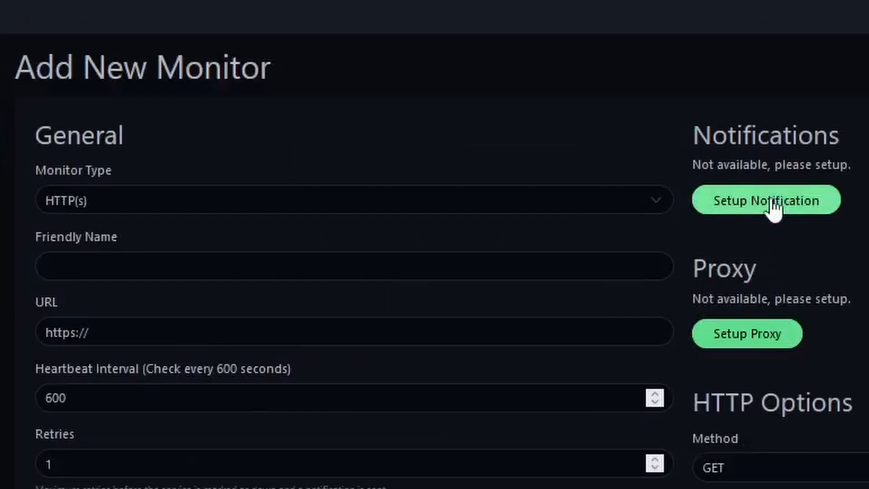
# - Browse the Notification Type list in Setup Notification, then leave without adding one
pyautogui.click(766, 200)
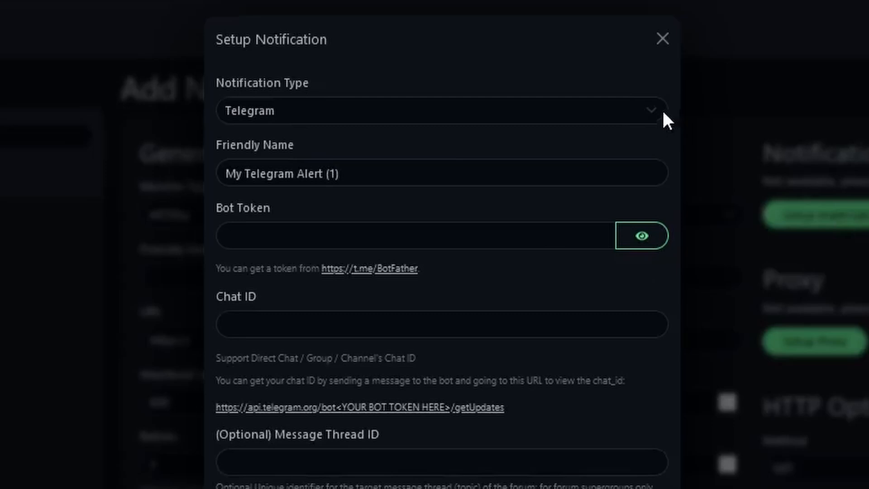
pyautogui.click(442, 110)
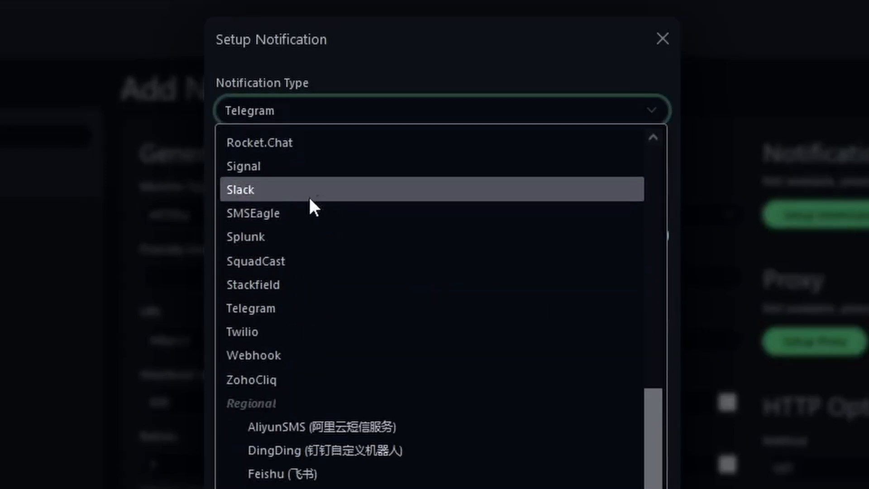
pyautogui.scroll(-3)
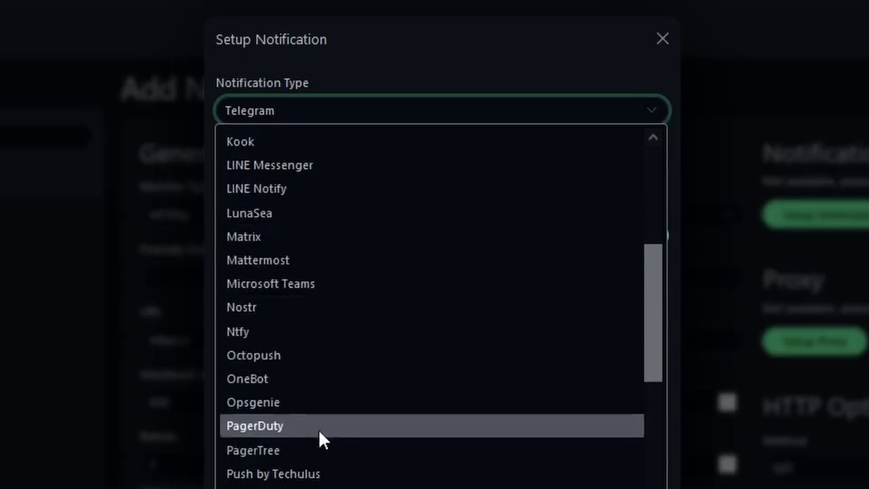
pyautogui.scroll(-3)
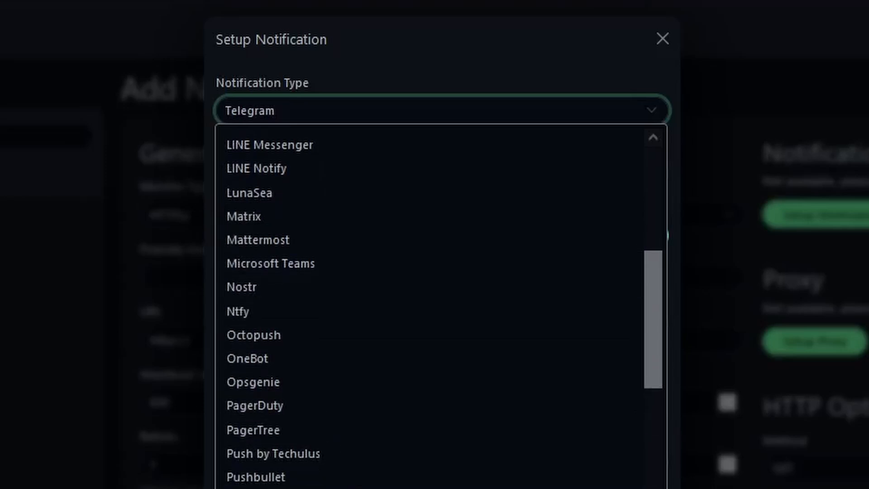
pyautogui.click(662, 38)
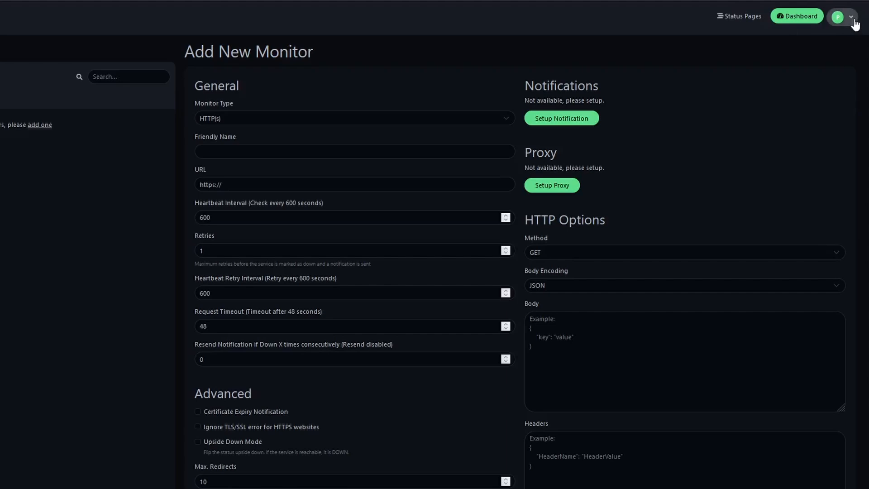
pyautogui.click(839, 15)
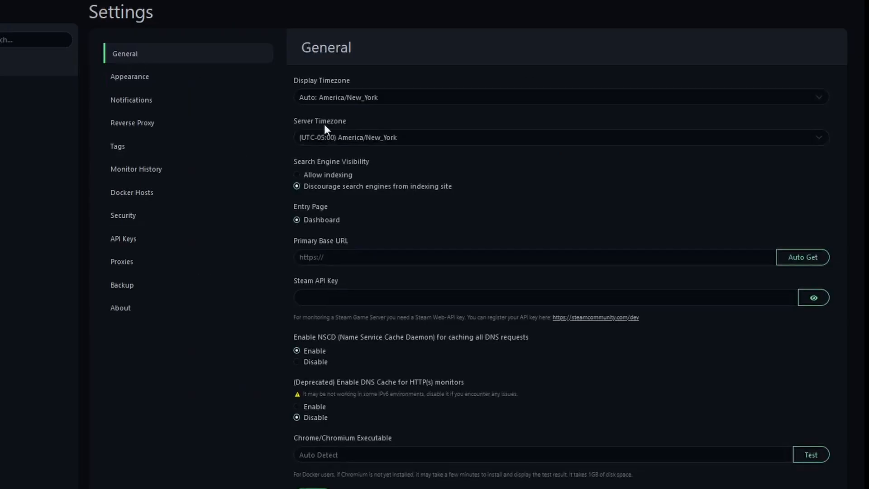
pyautogui.moveTo(297, 172)
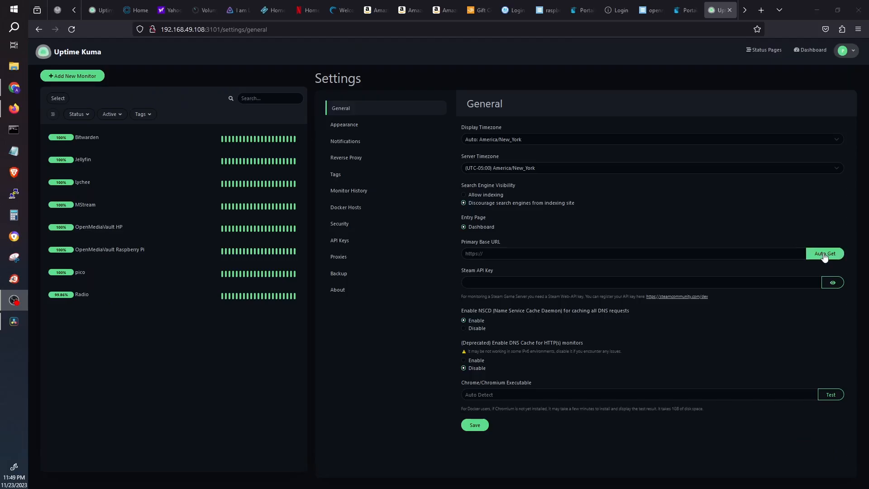
pyautogui.click(824, 253)
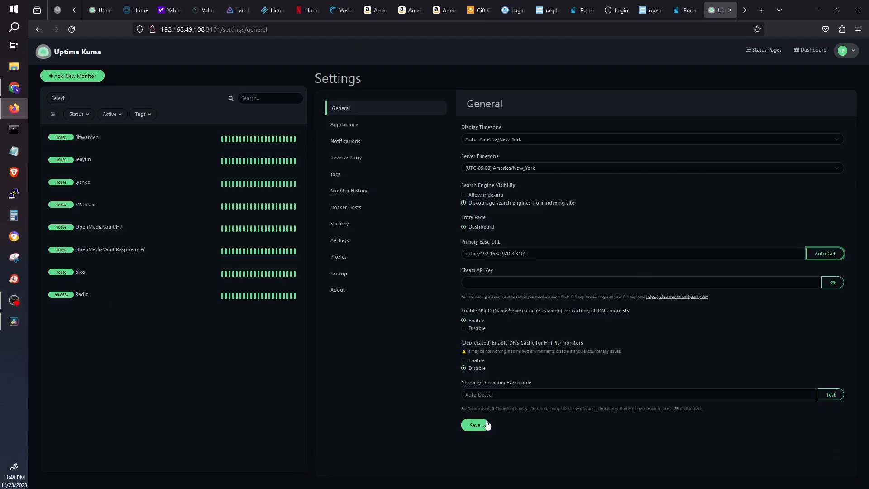
pyautogui.click(474, 424)
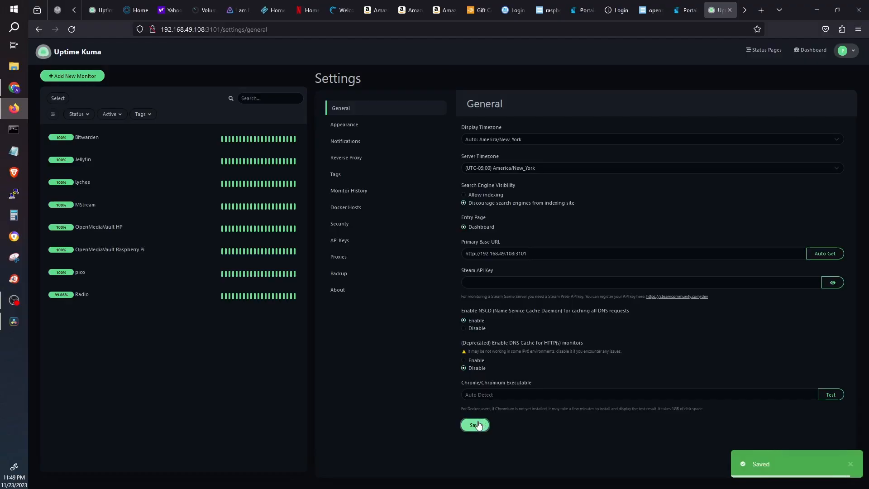
pyautogui.click(344, 124)
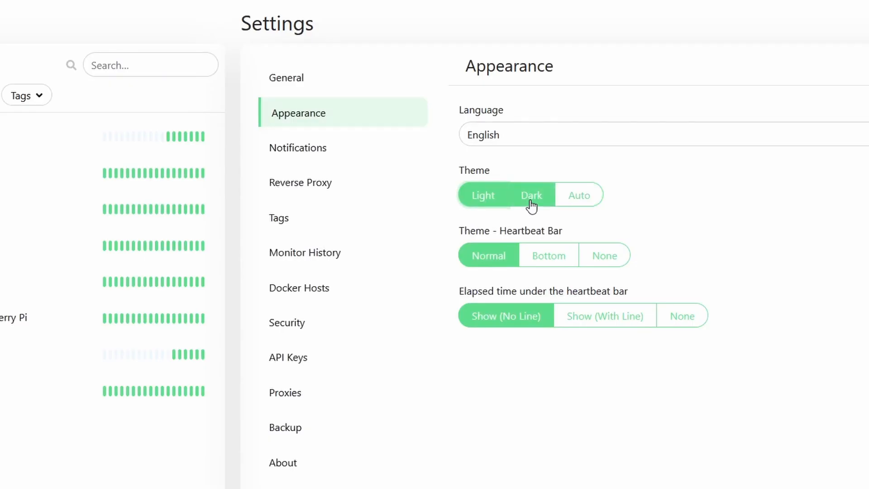
# - Switch to the dark theme, try Bottom then Normal heartbeat bars, and view Reverse Proxy settings
pyautogui.click(531, 194)
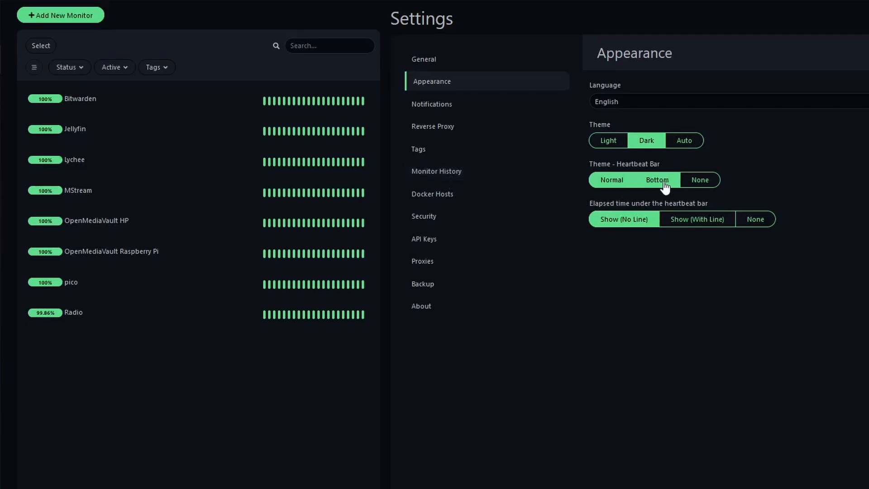
pyautogui.click(657, 179)
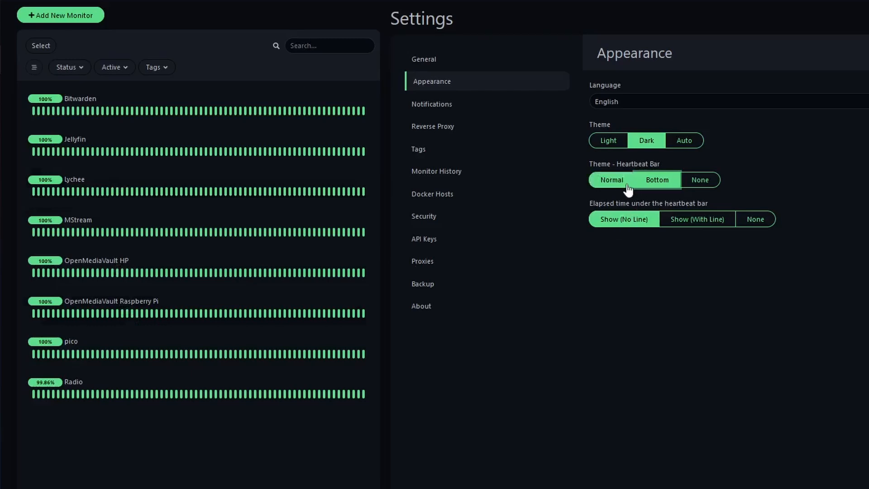
pyautogui.click(611, 179)
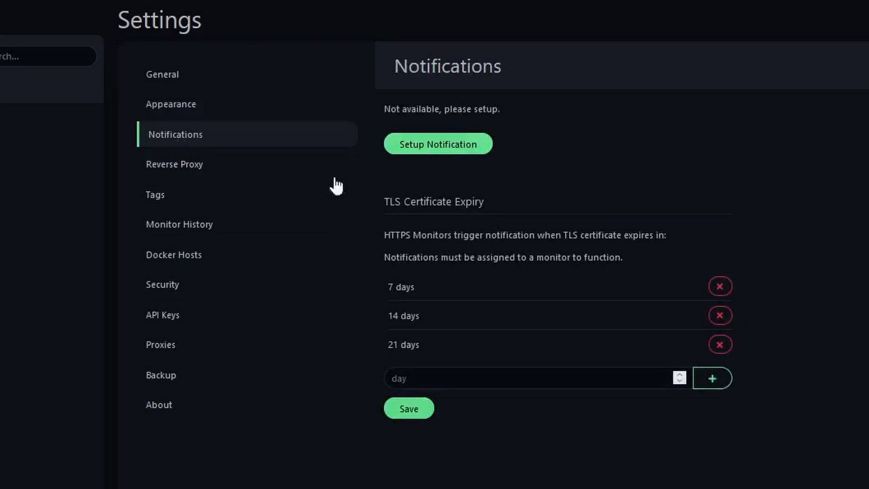
pyautogui.click(174, 164)
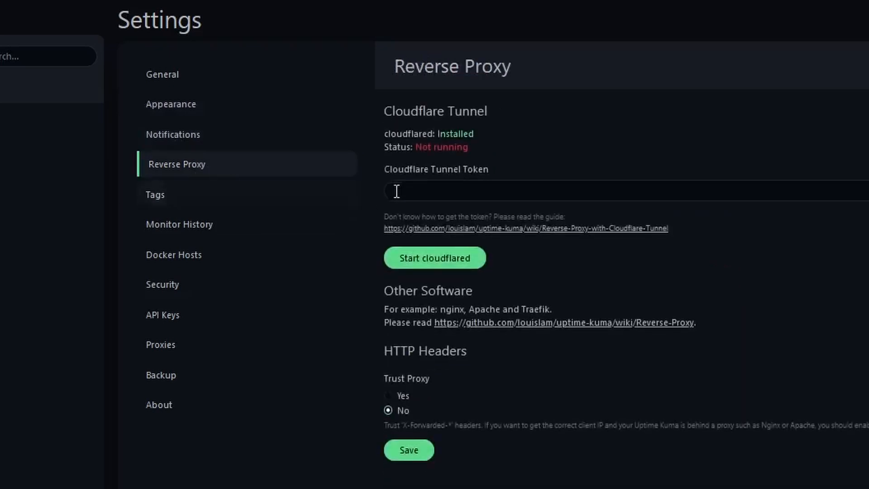
pyautogui.moveTo(248, 285)
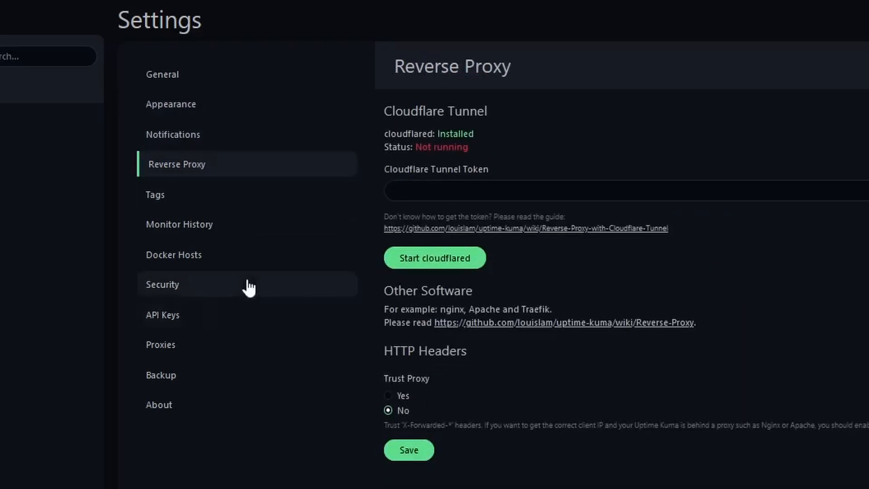
pyautogui.moveTo(334, 149)
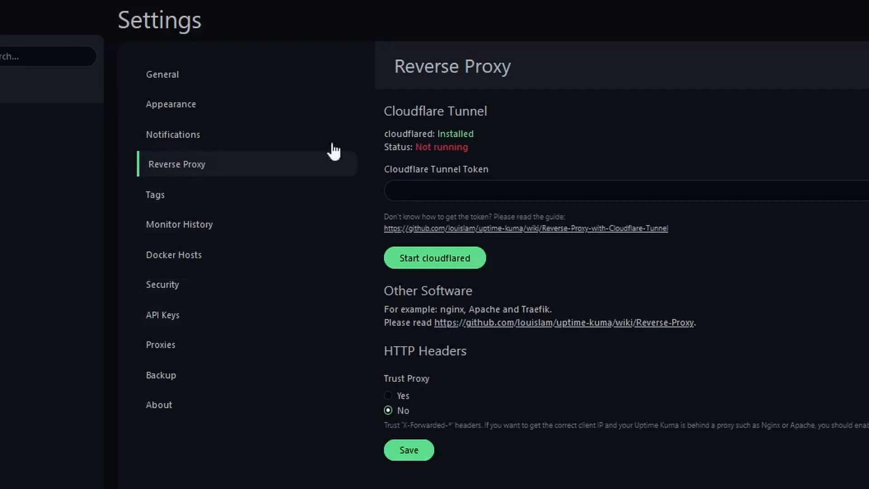
pyautogui.moveTo(129, 263)
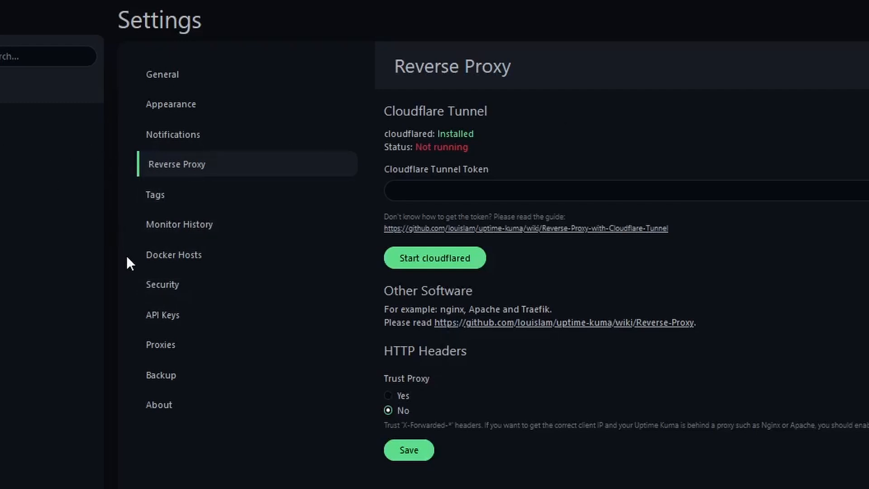